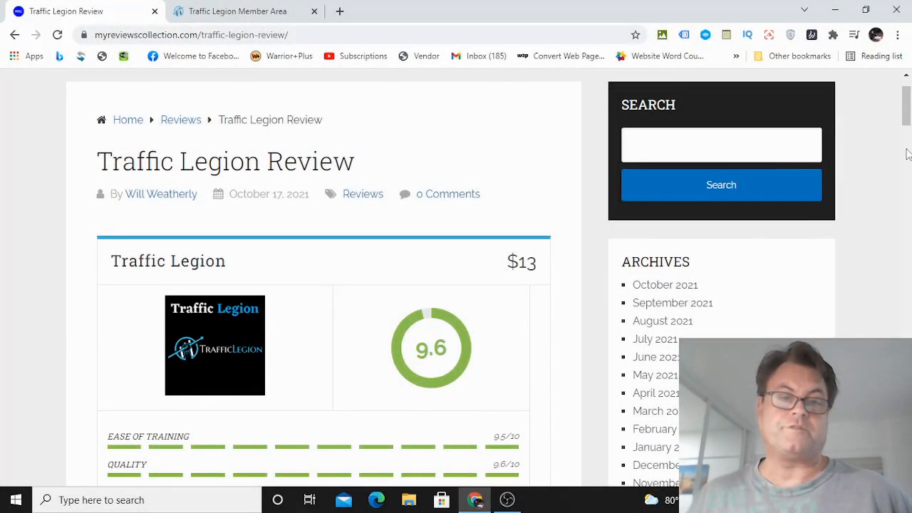
Scroll the review post from the rating box past 'What Is Traffic Legion All About?' to the OTOs list.
scroll(down, 3)
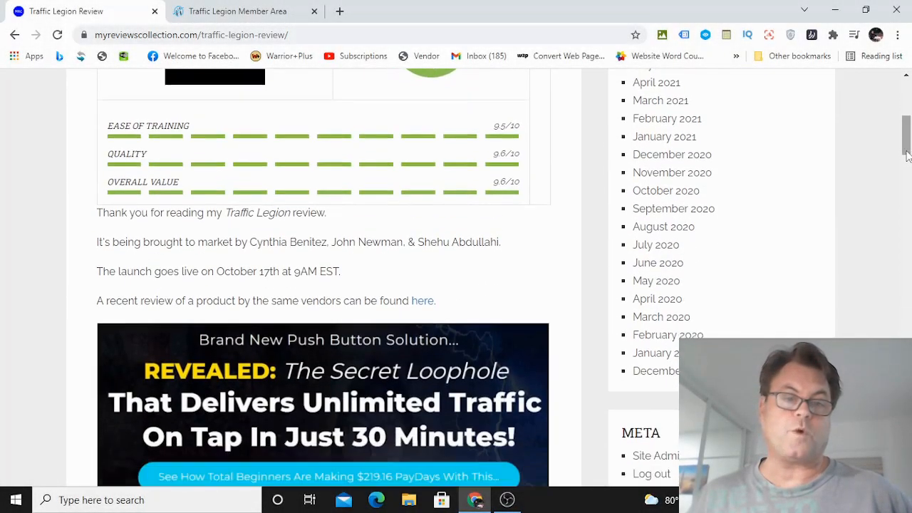
scroll(down, 3)
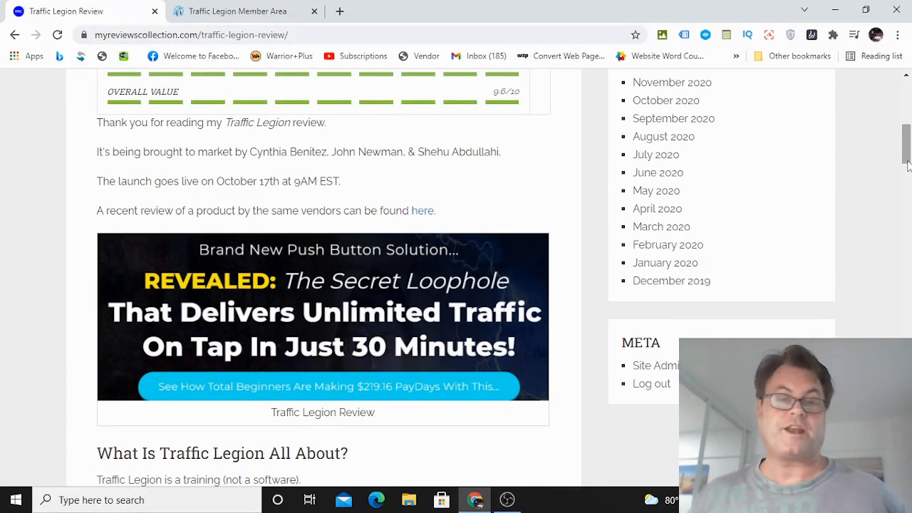
mouse_move(356, 179)
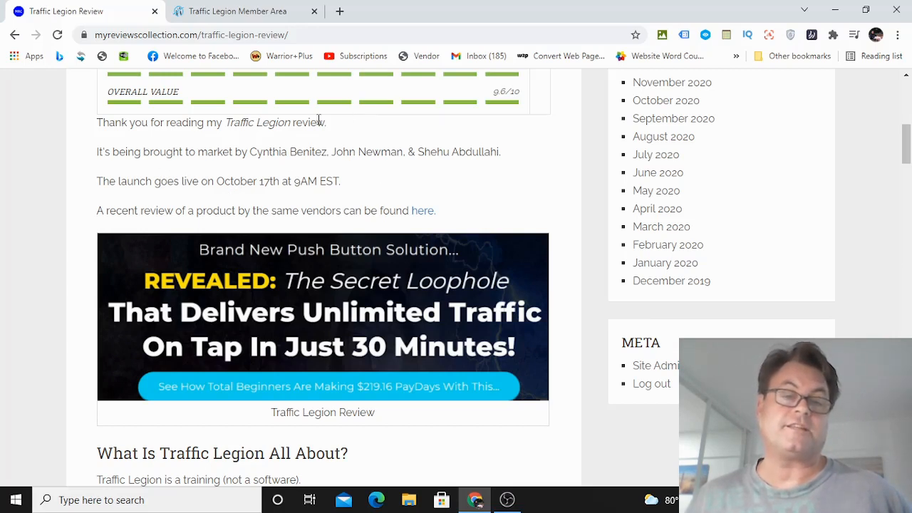
scroll(down, 3)
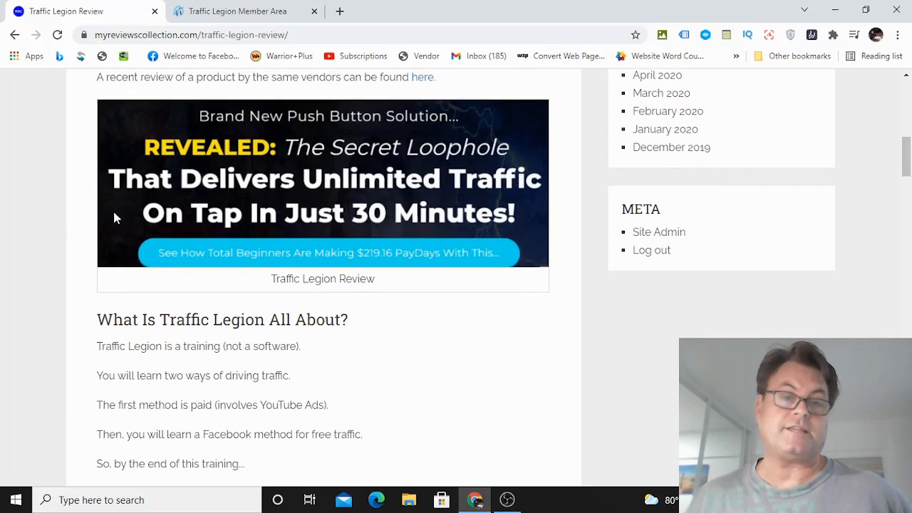
mouse_move(69, 208)
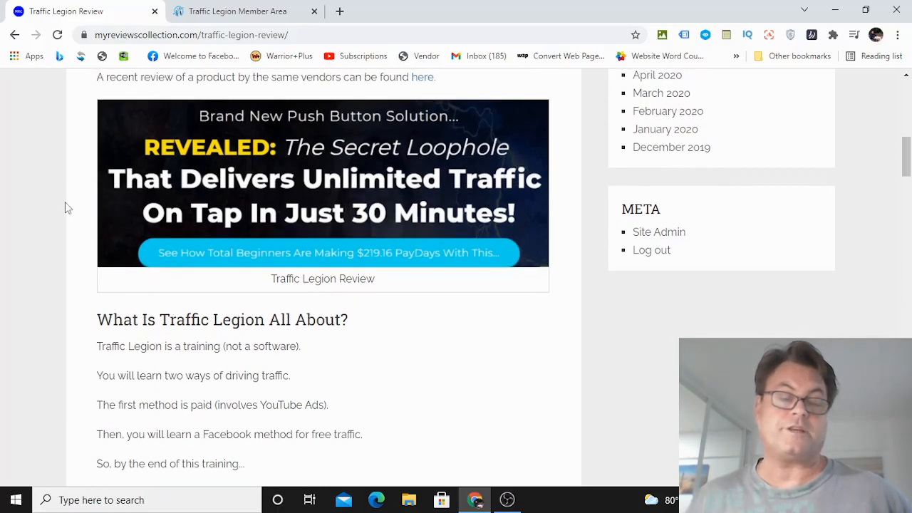
mouse_move(158, 184)
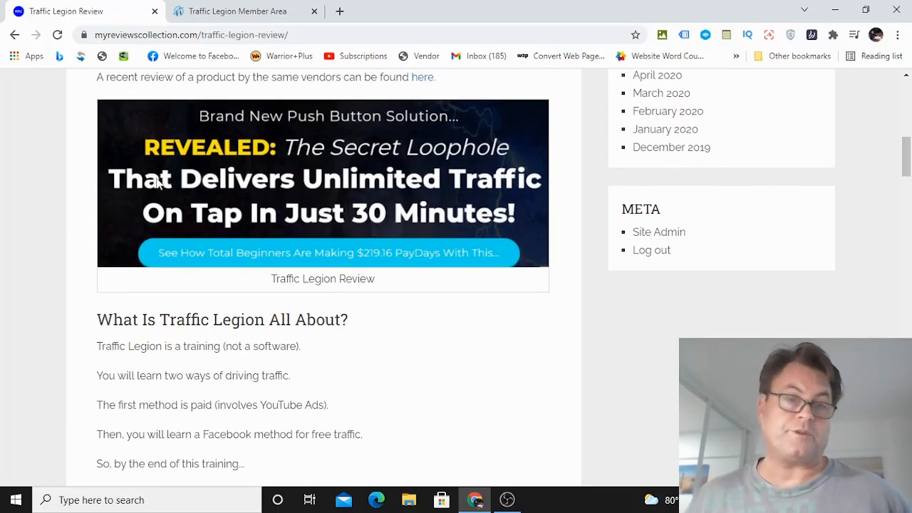
scroll(down, 3)
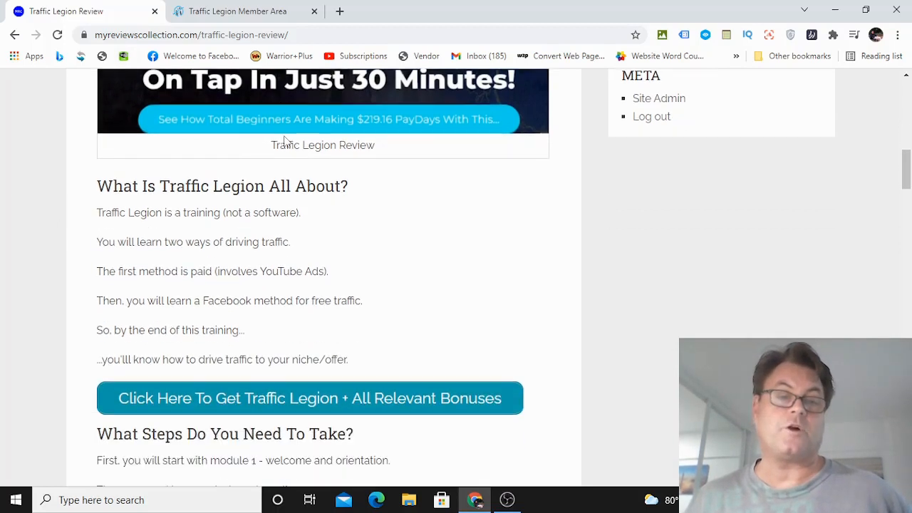
scroll(down, 3)
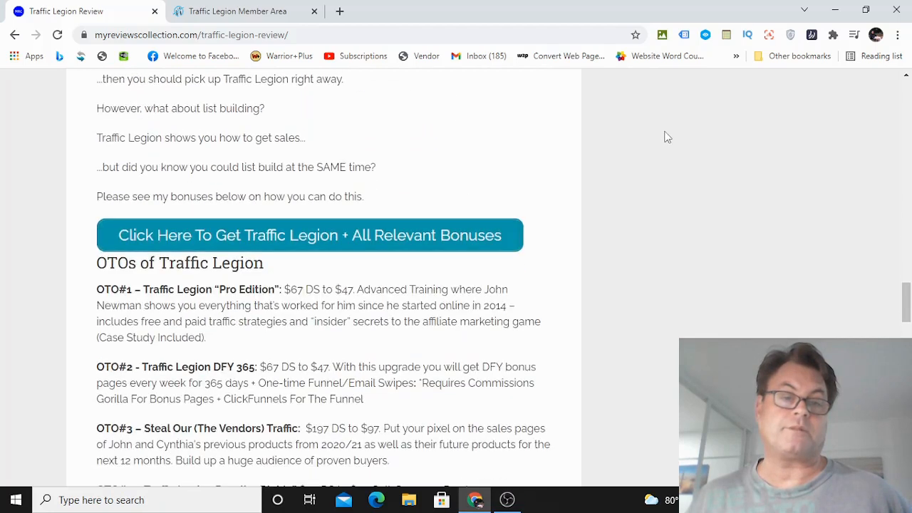
scroll(down, 3)
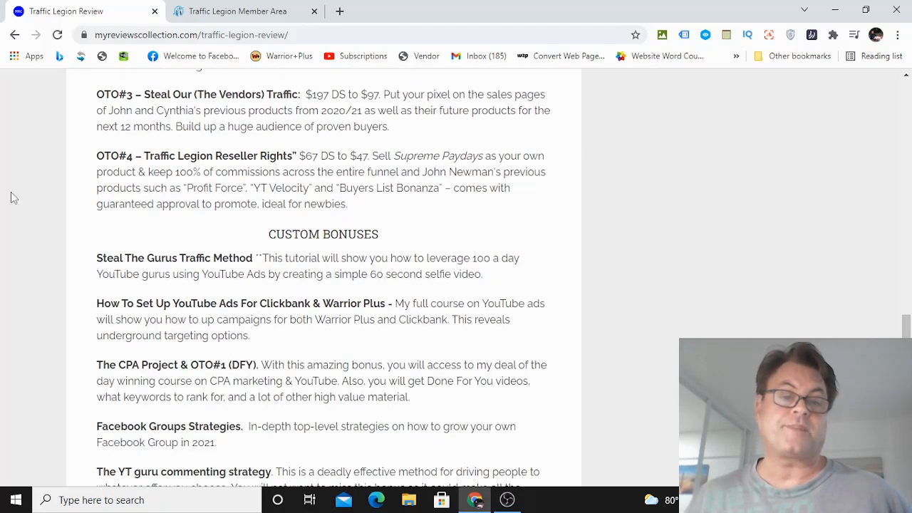
scroll(down, 3)
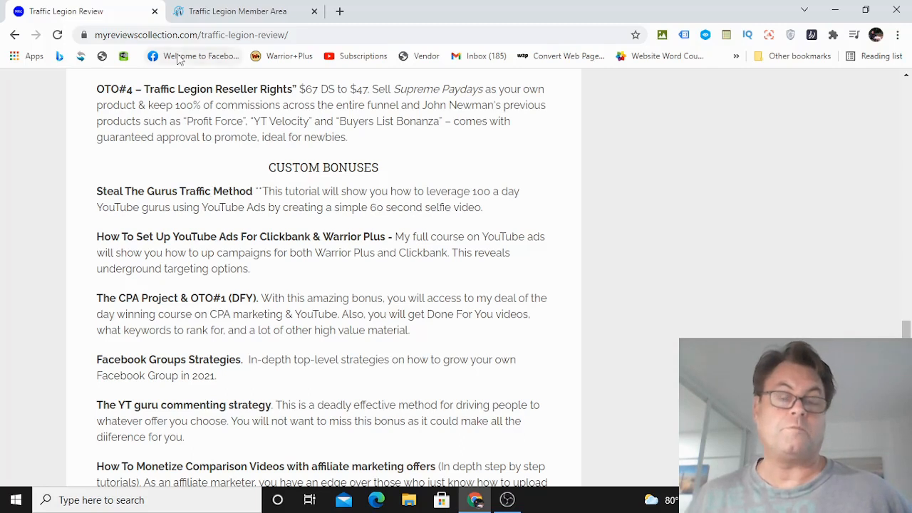
mouse_move(83, 183)
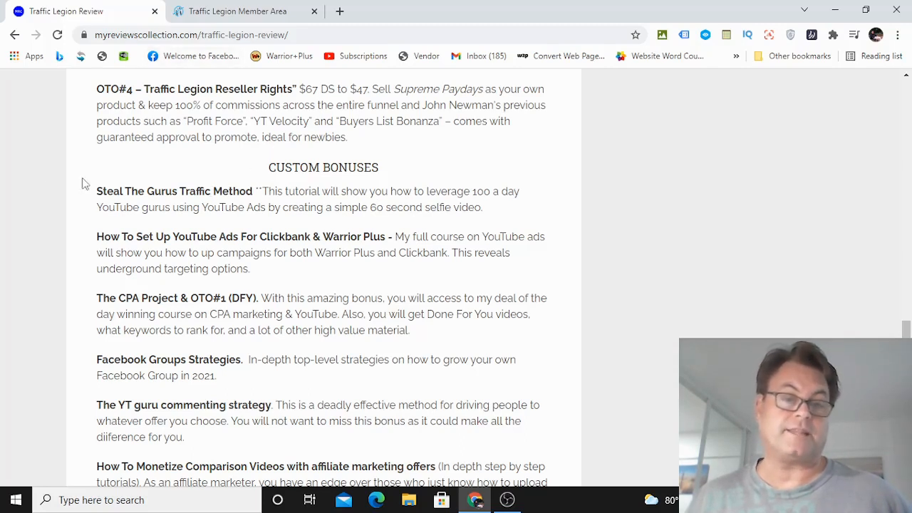
mouse_move(339, 186)
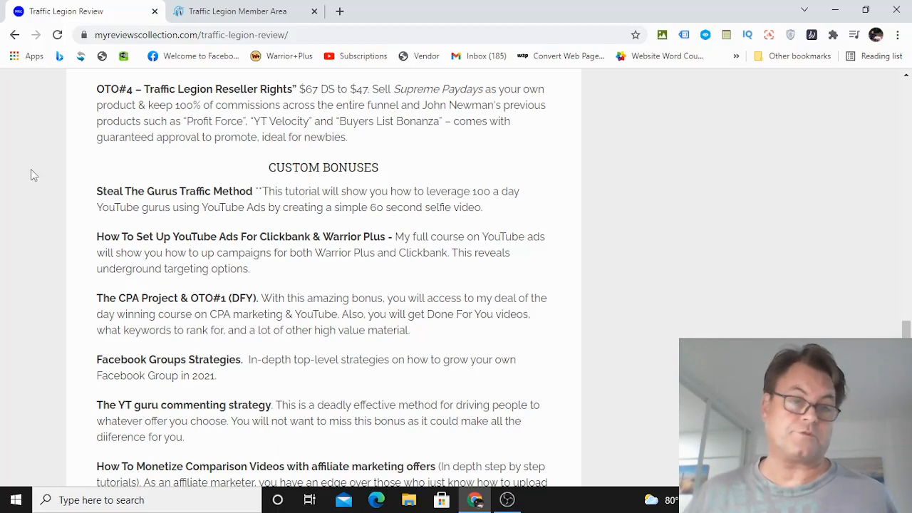
scroll(down, 3)
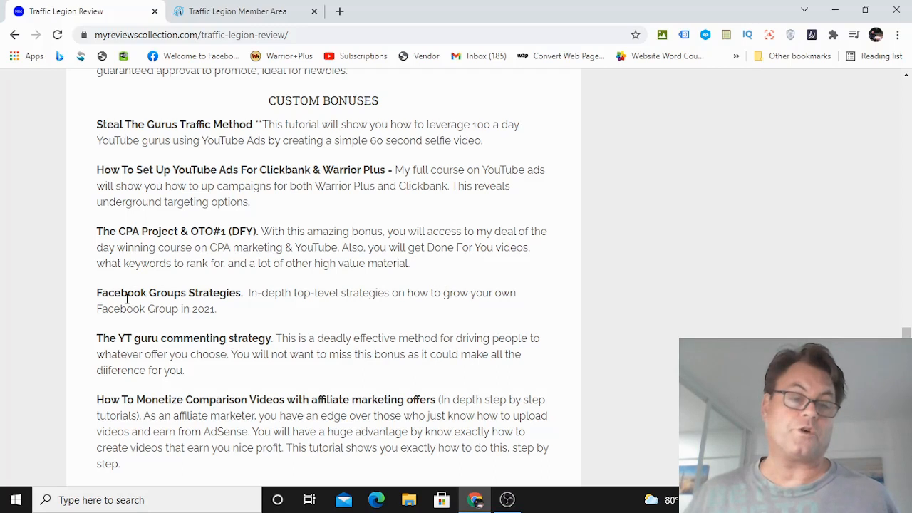
mouse_move(22, 284)
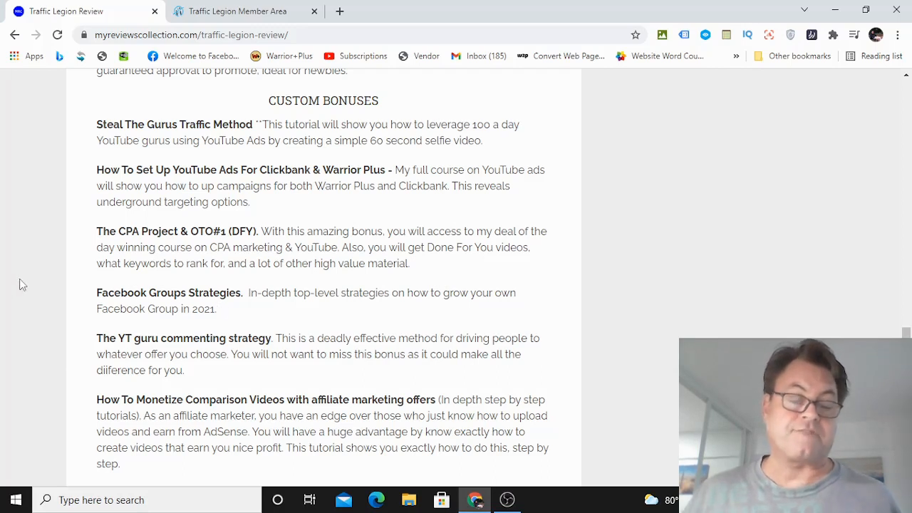
mouse_move(35, 274)
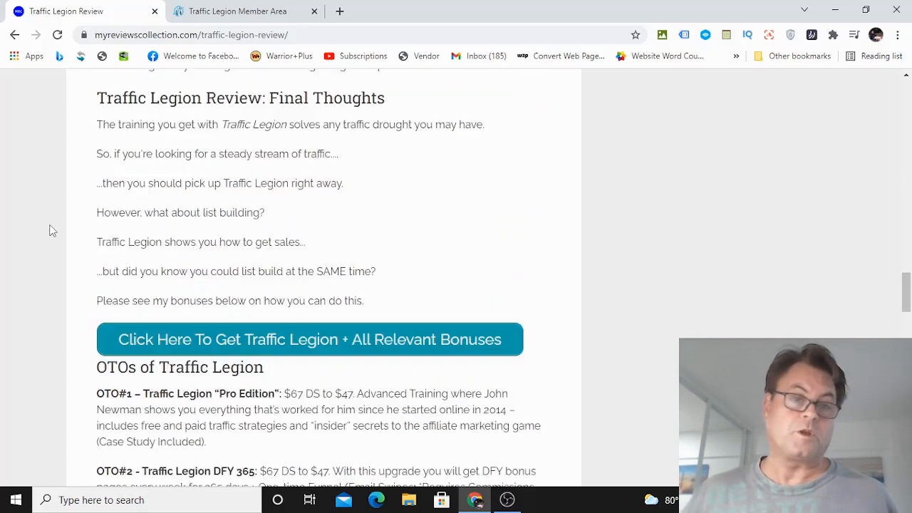
scroll(up, 3)
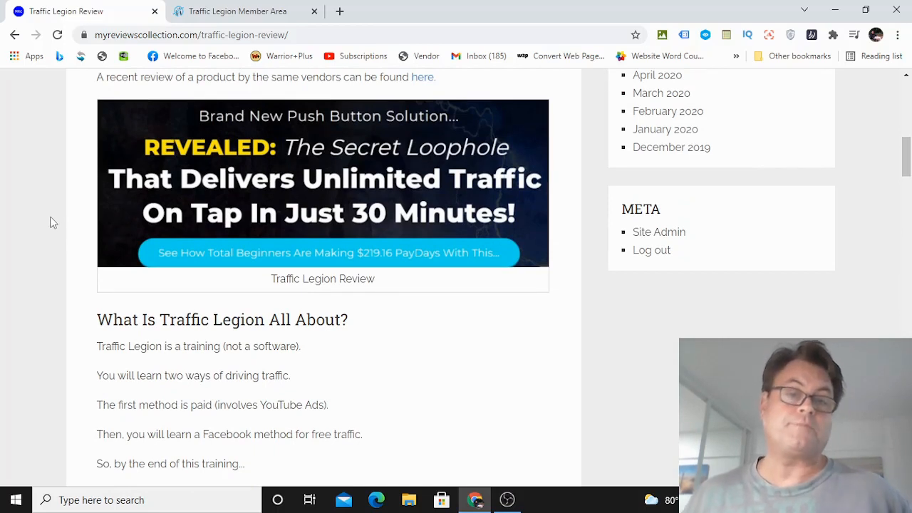
mouse_move(74, 127)
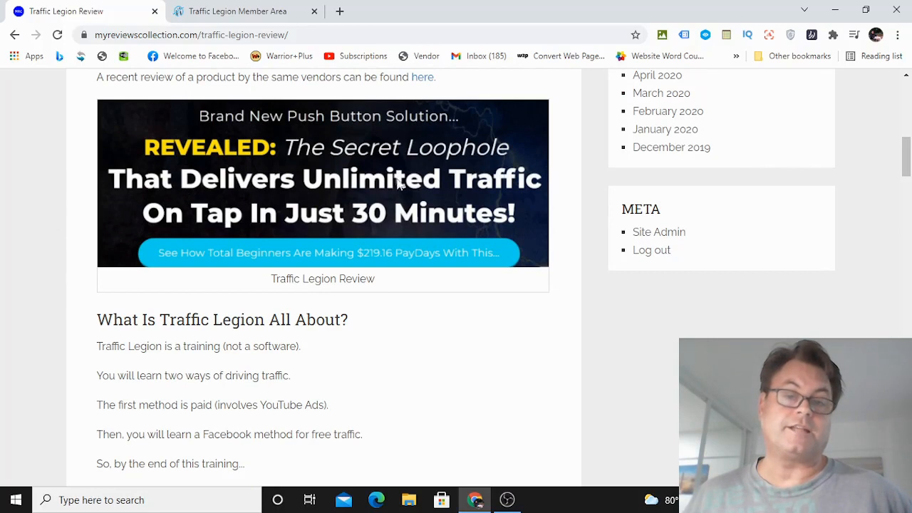
mouse_move(369, 214)
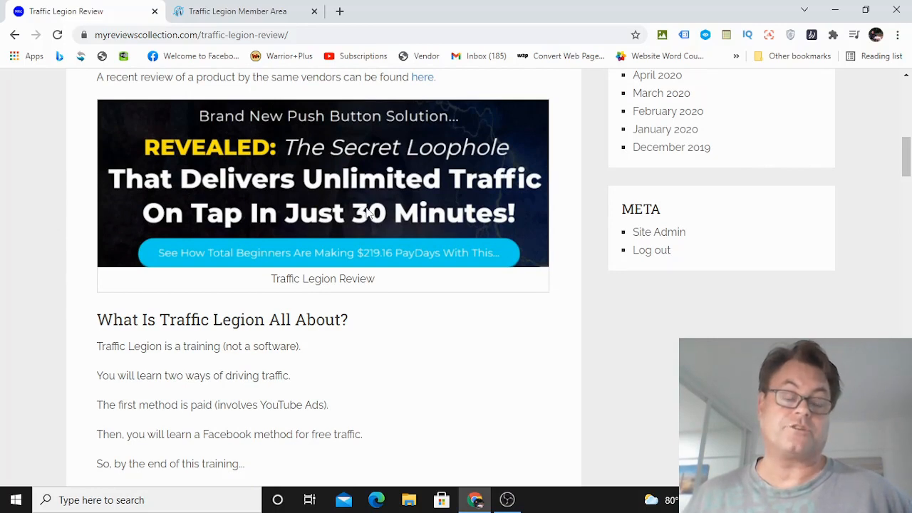
mouse_move(425, 118)
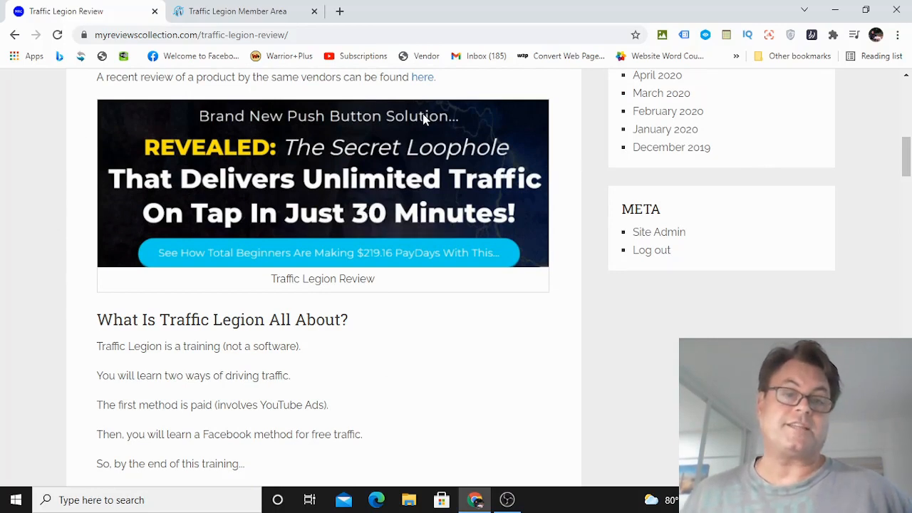
mouse_move(197, 125)
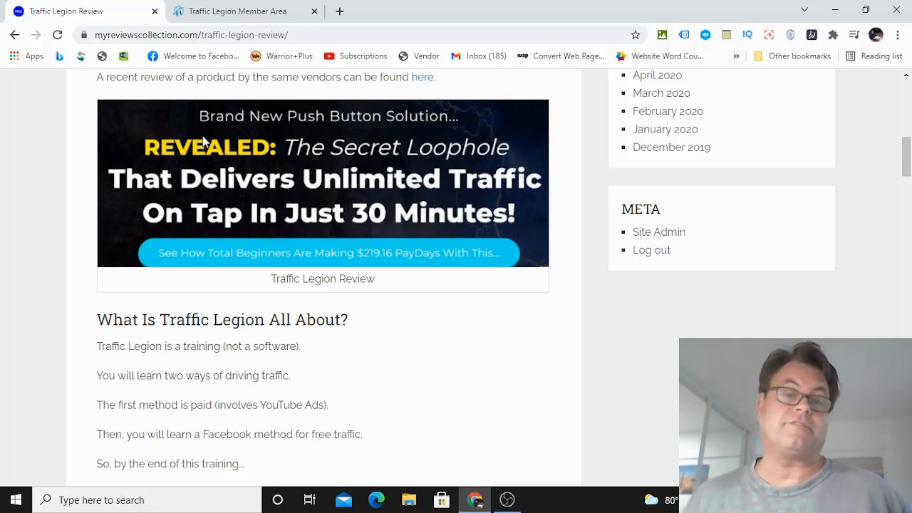
mouse_move(241, 171)
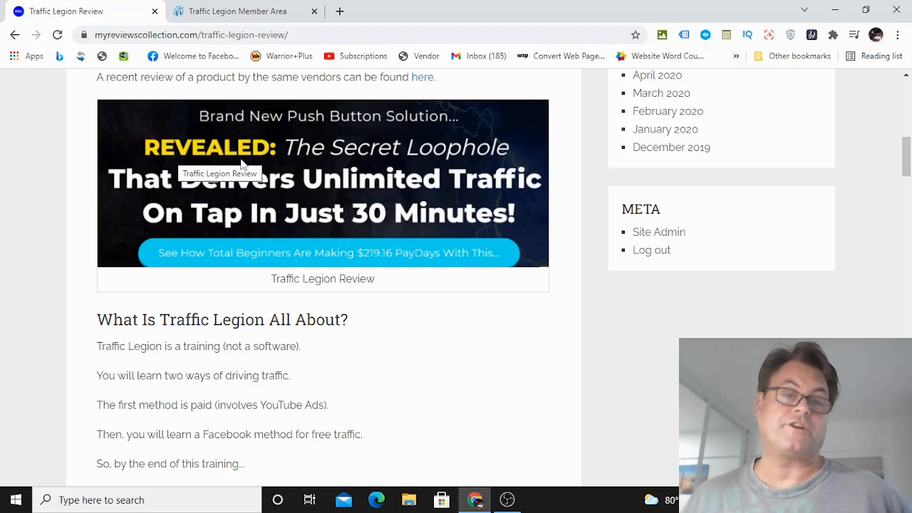
mouse_move(271, 131)
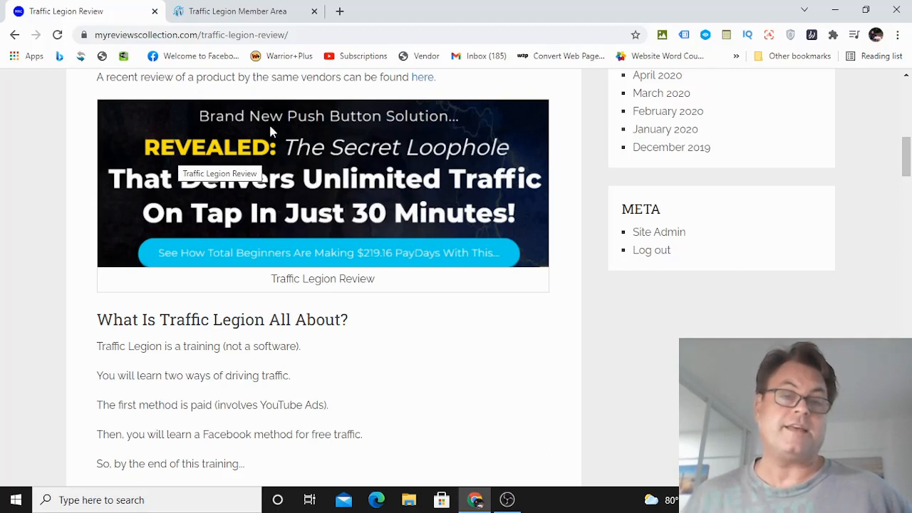
mouse_move(311, 125)
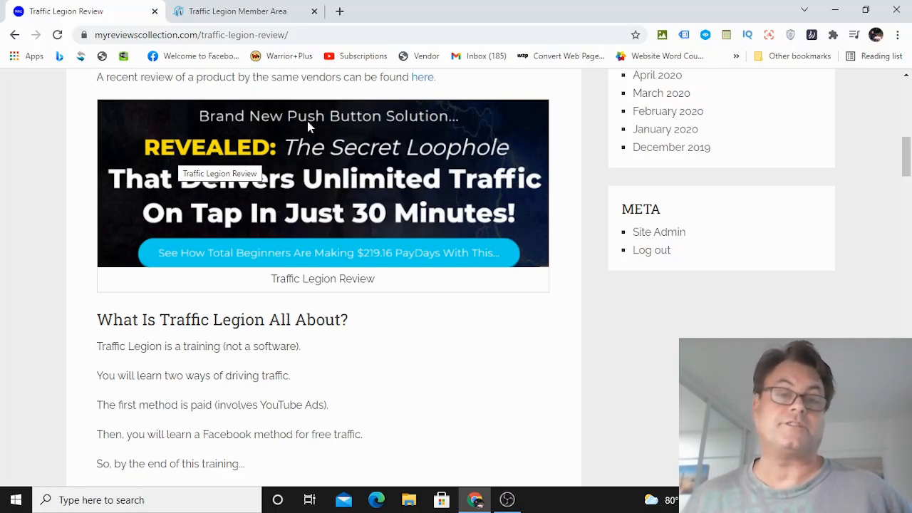
mouse_move(191, 158)
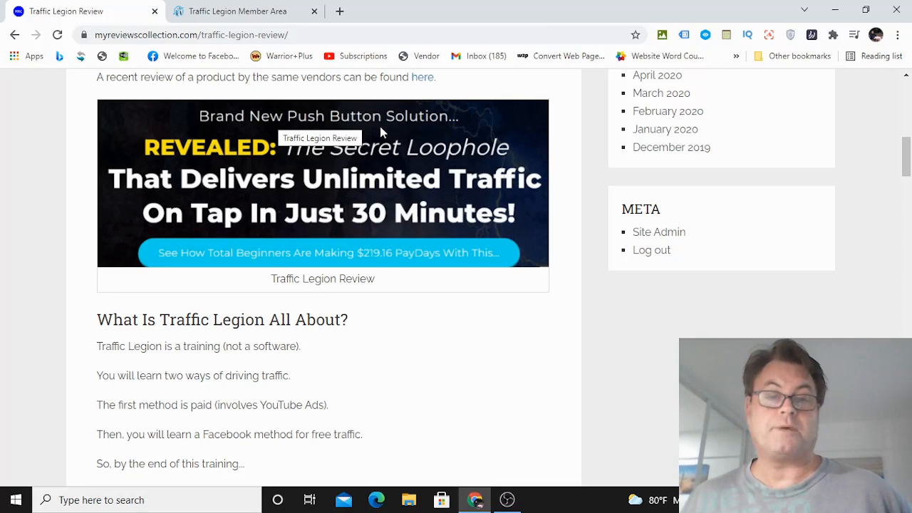
mouse_move(216, 149)
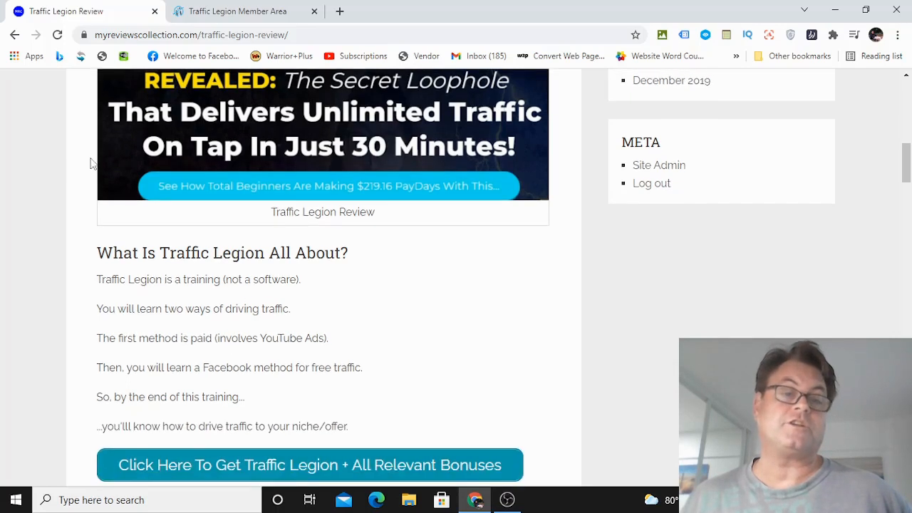
scroll(down, 3)
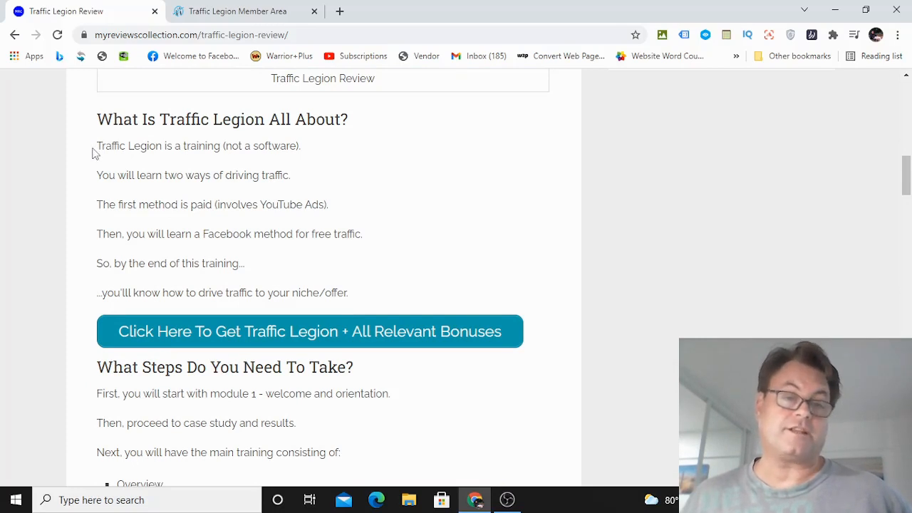
scroll(down, 3)
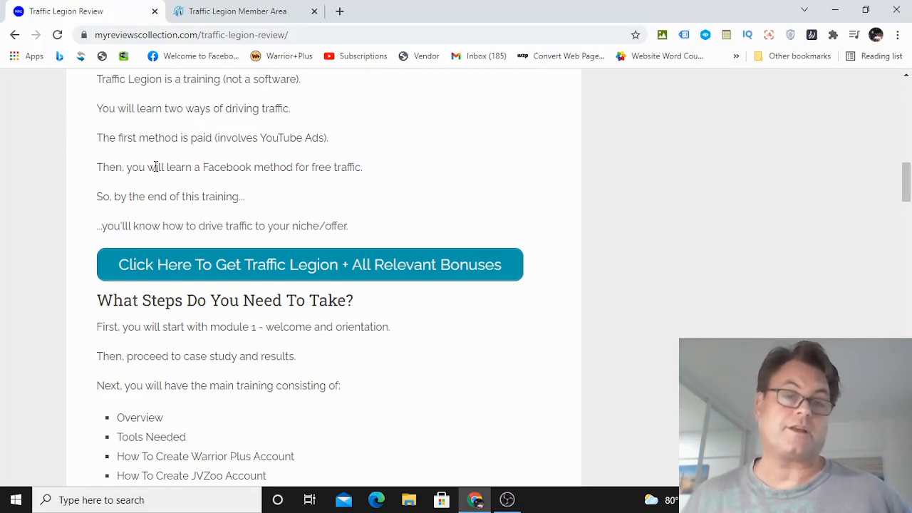
mouse_move(430, 170)
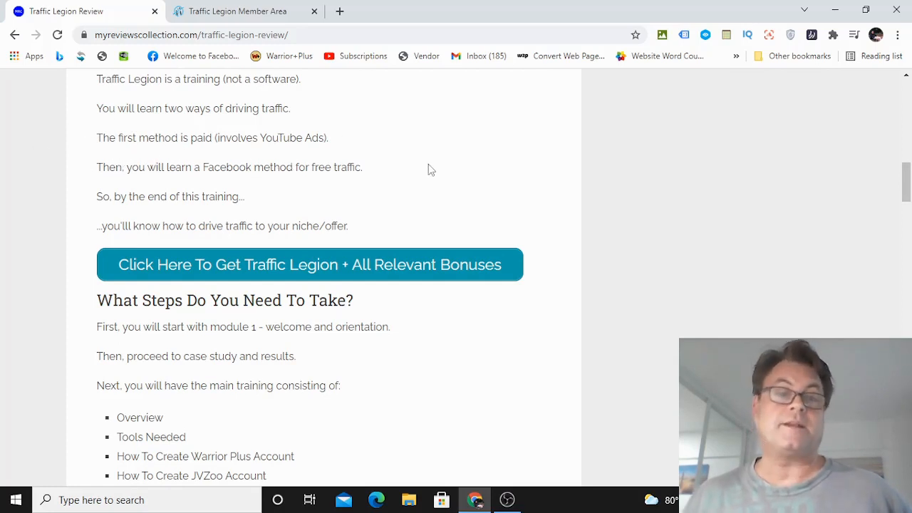
mouse_move(179, 134)
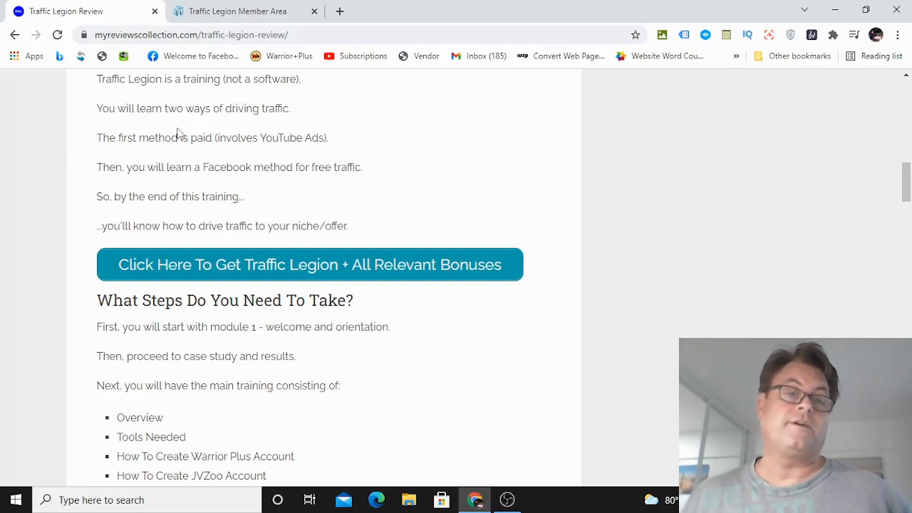
mouse_move(259, 154)
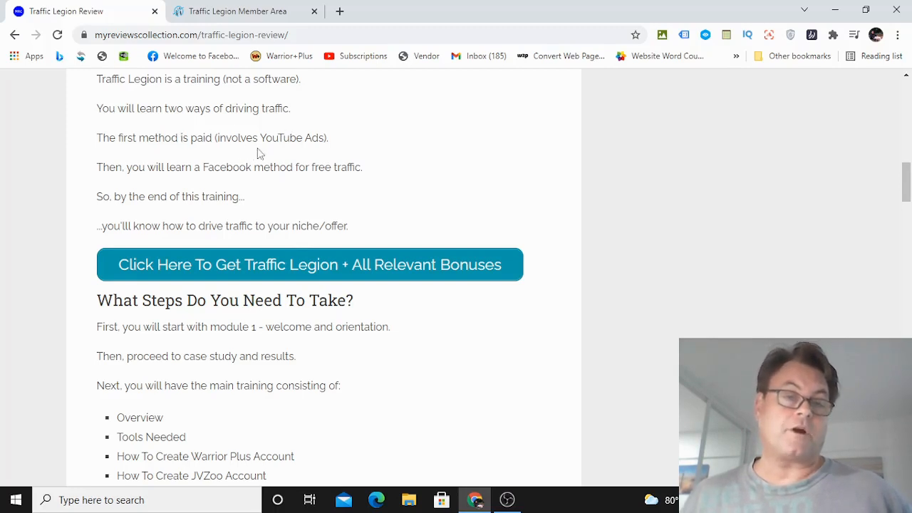
scroll(down, 3)
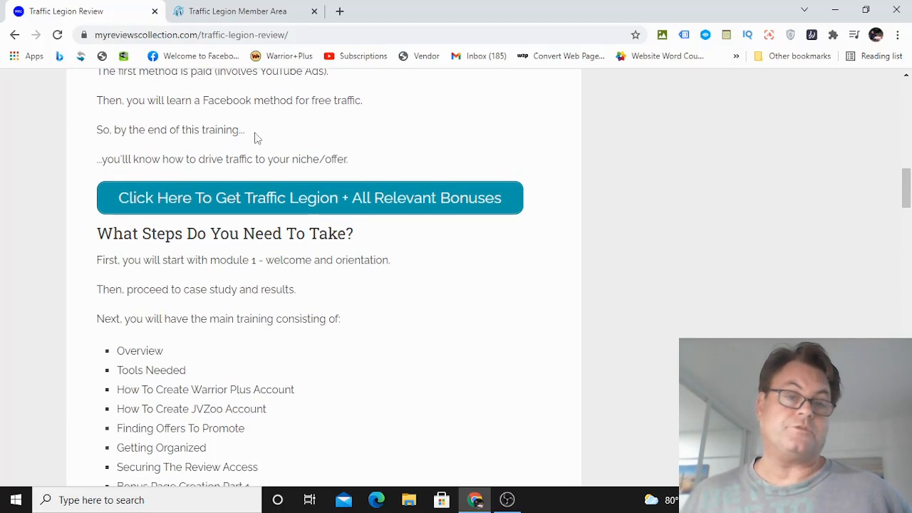
scroll(down, 3)
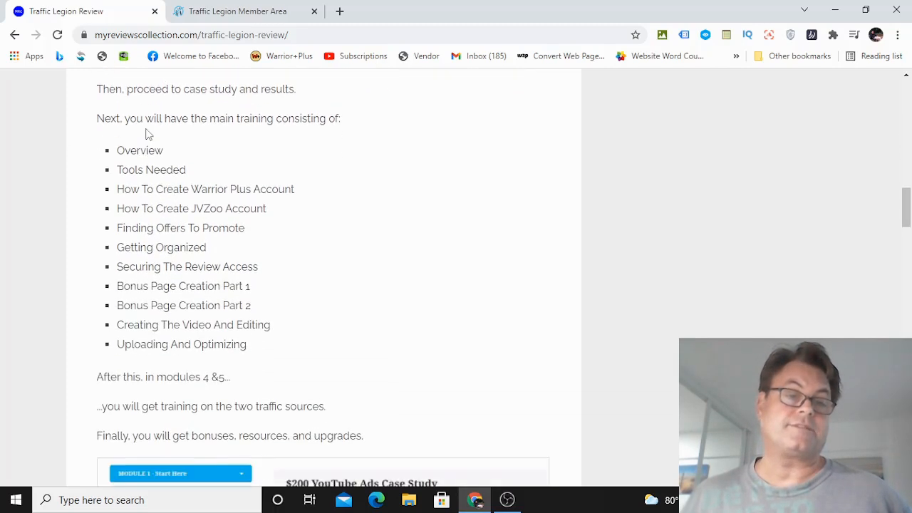
scroll(down, 3)
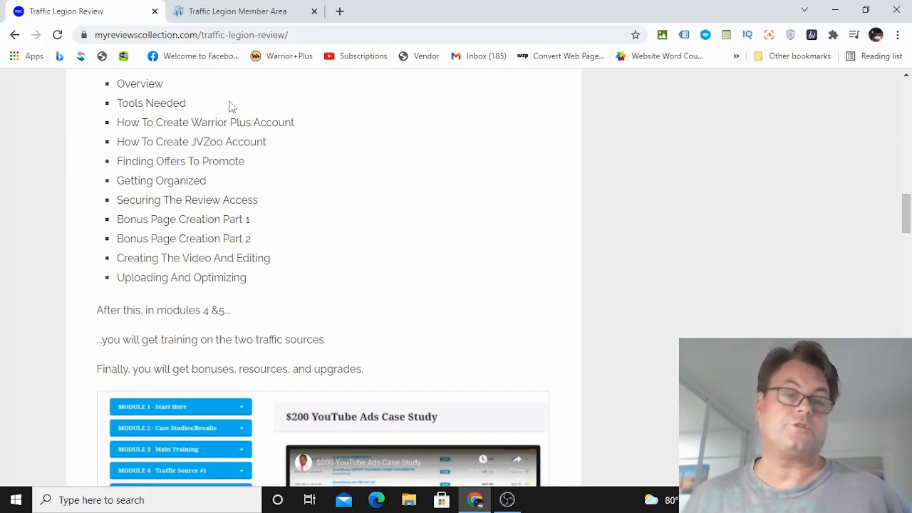
mouse_move(120, 197)
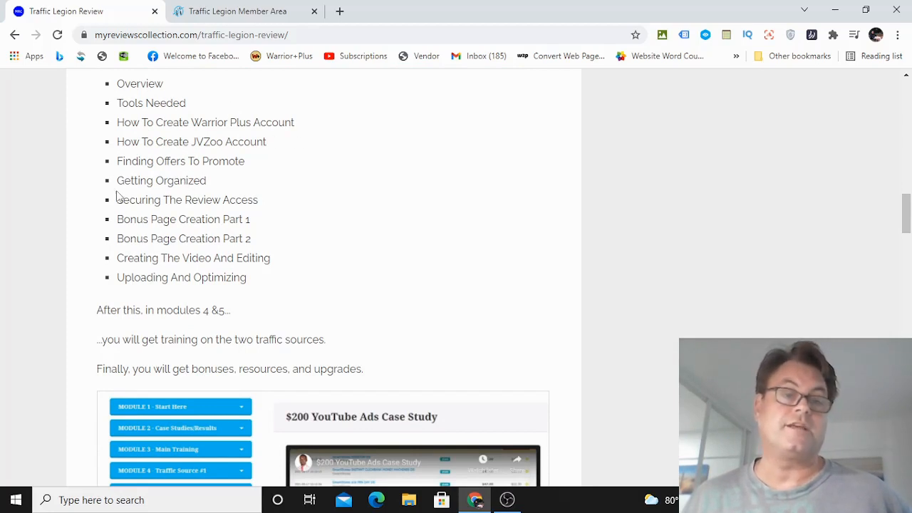
scroll(down, 3)
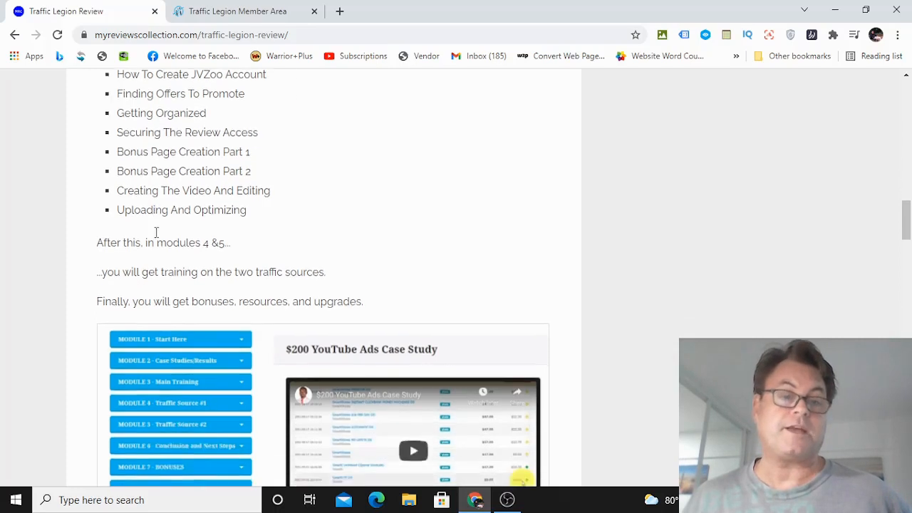
scroll(down, 3)
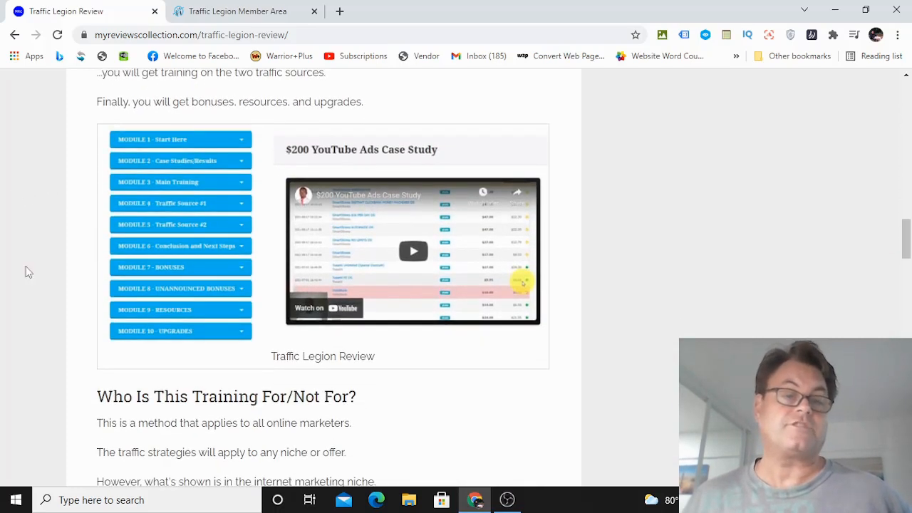
mouse_move(249, 298)
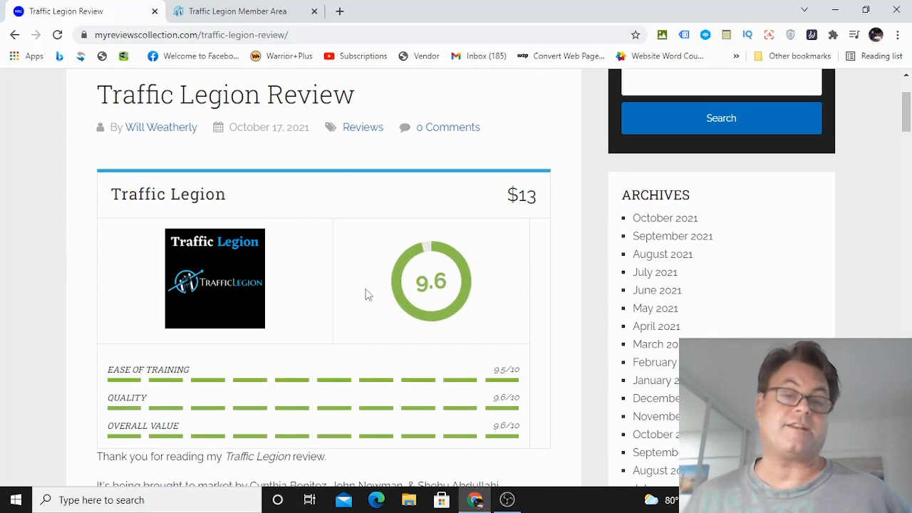
Reach the OTO and Custom Bonuses section, then switch to the Traffic Legion Member Area tab.
scroll(down, 3)
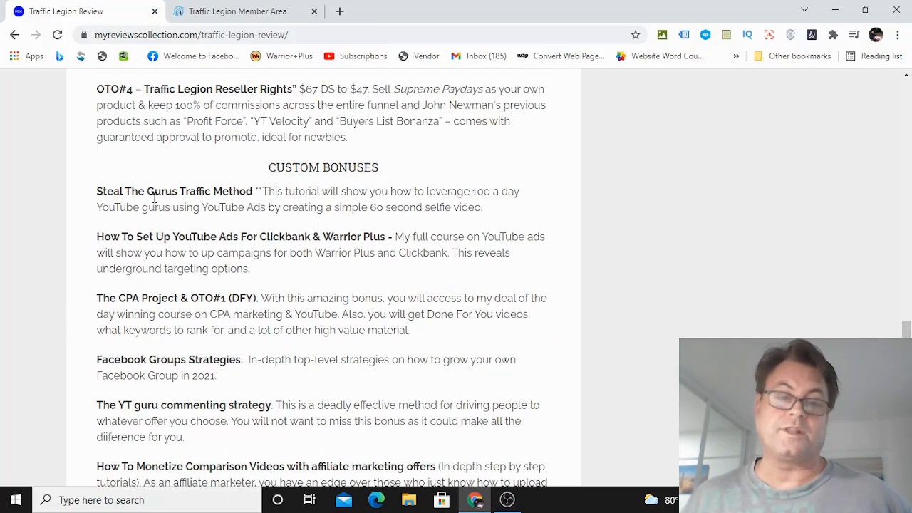
mouse_move(37, 225)
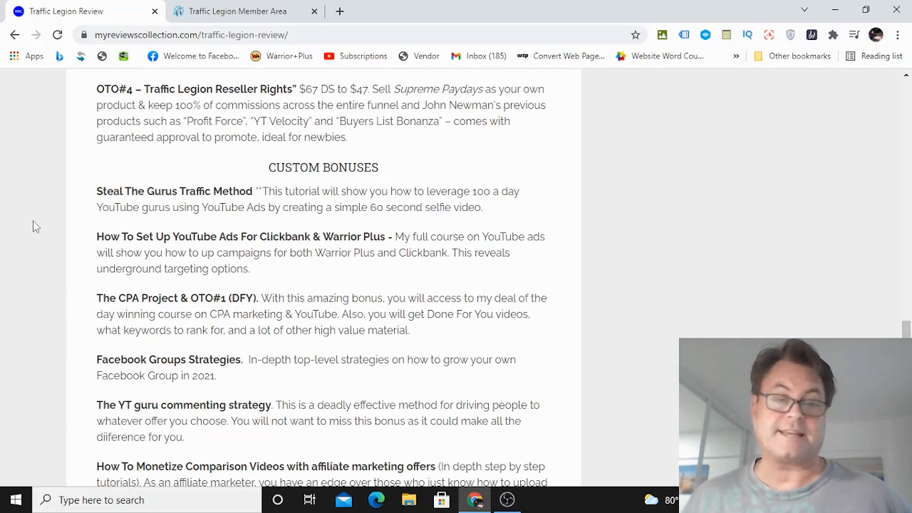
scroll(down, 3)
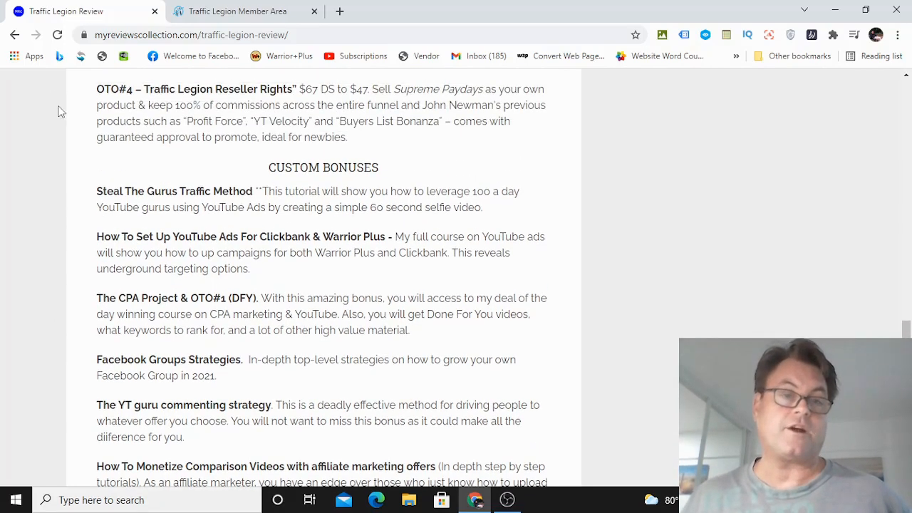
click(237, 12)
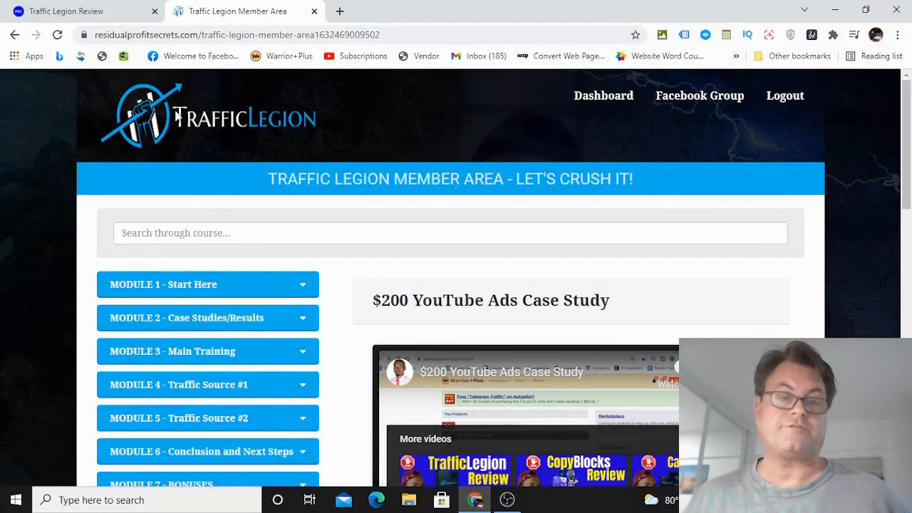
Expand Module 1 - Start Here and Module 2 - Case Studies/Results to show the $200 YouTube Ads Case Study.
scroll(down, 3)
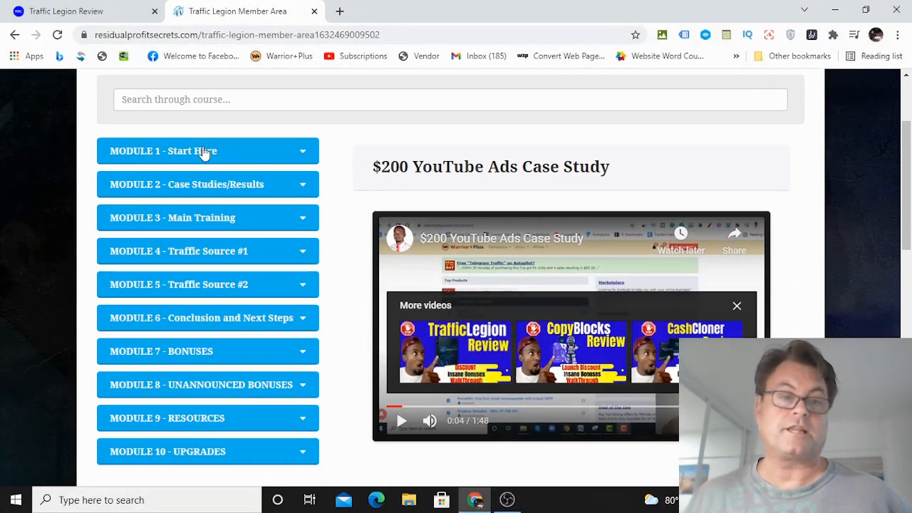
click(206, 151)
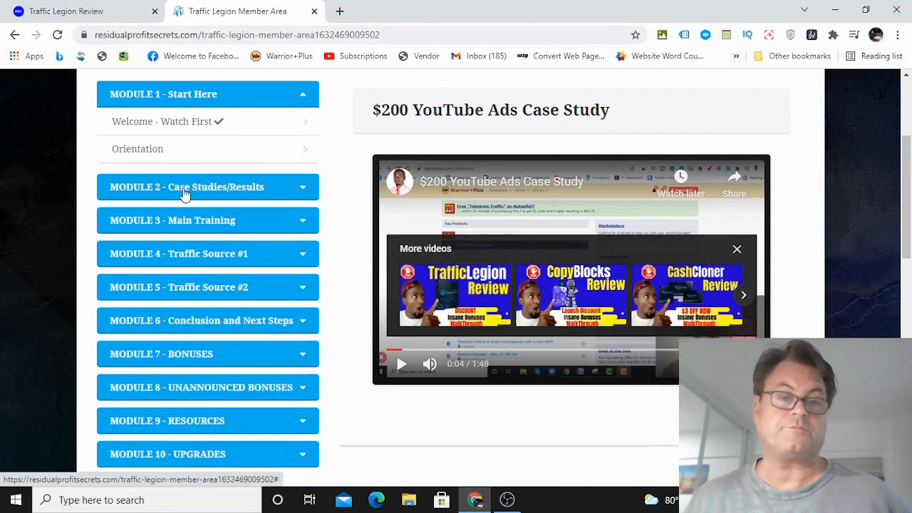
click(207, 186)
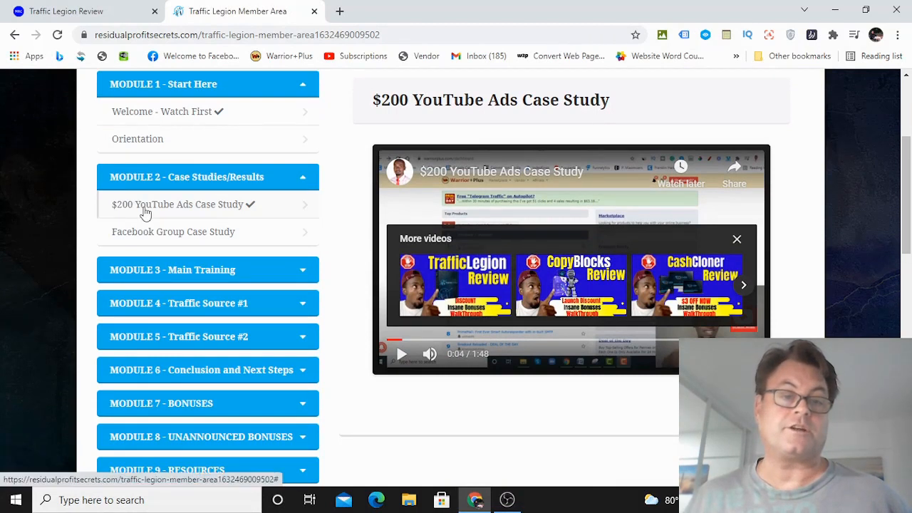
mouse_move(103, 233)
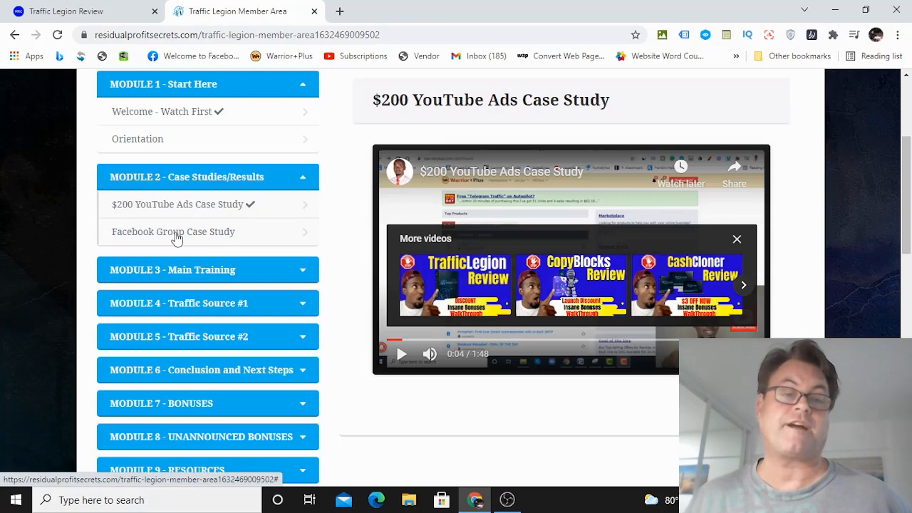
scroll(down, 3)
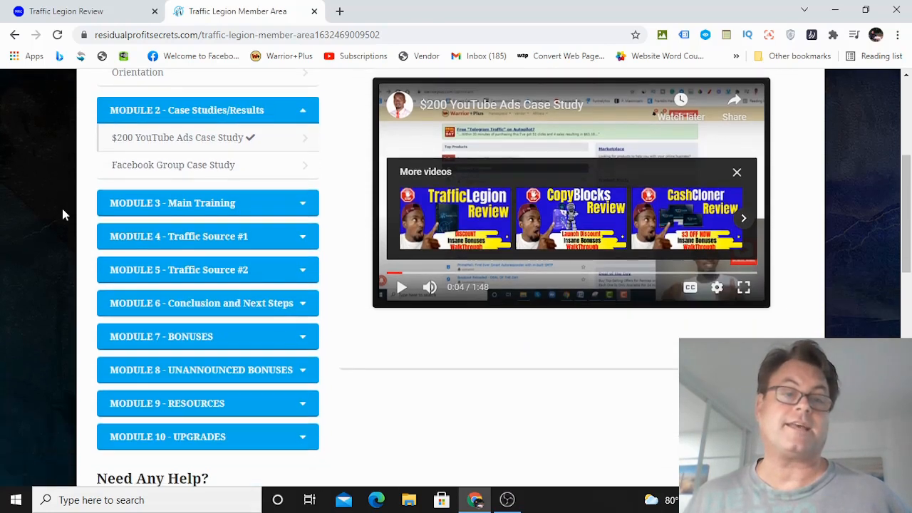
mouse_move(3, 157)
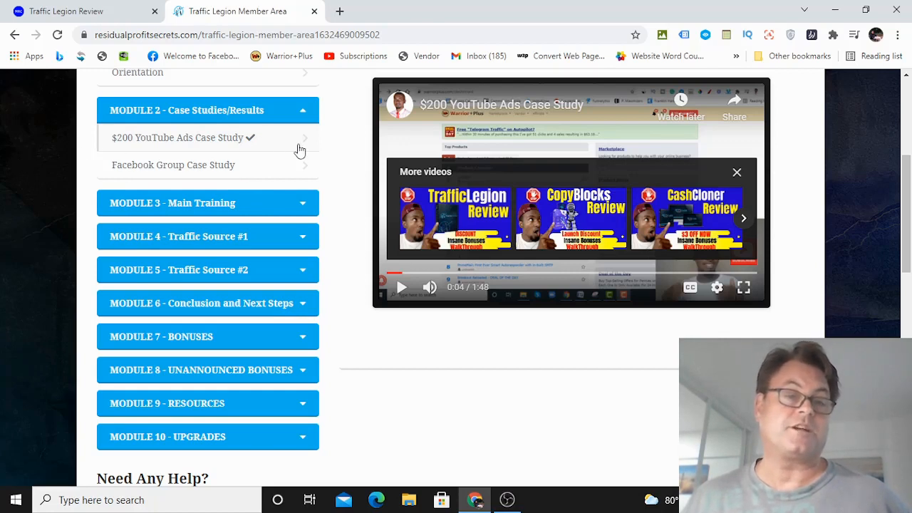
mouse_move(59, 139)
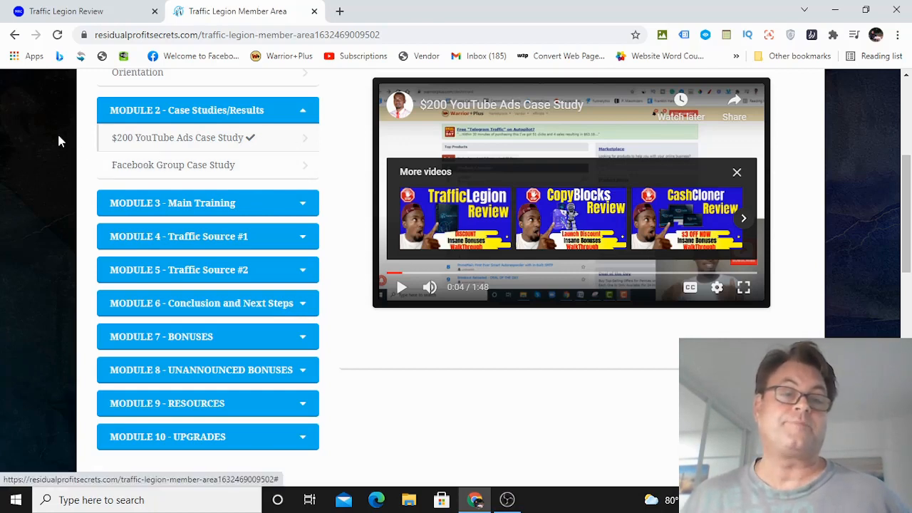
mouse_move(149, 169)
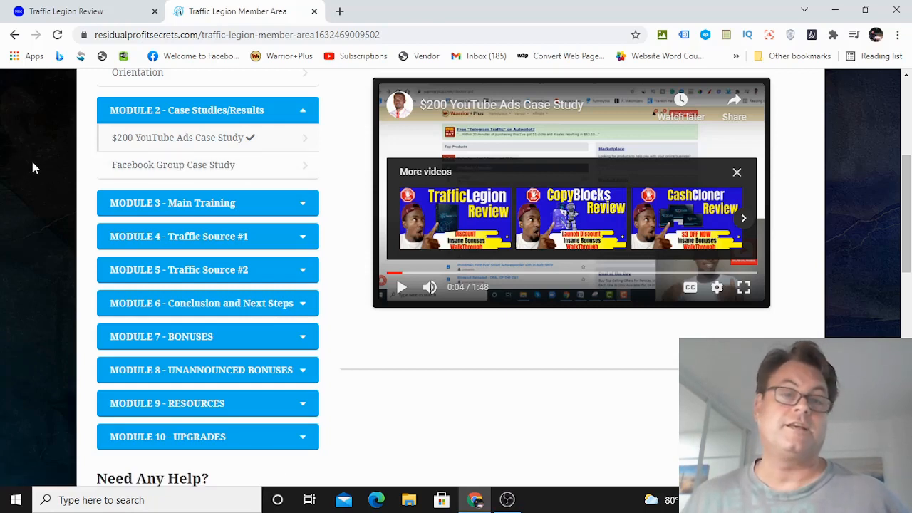
mouse_move(288, 165)
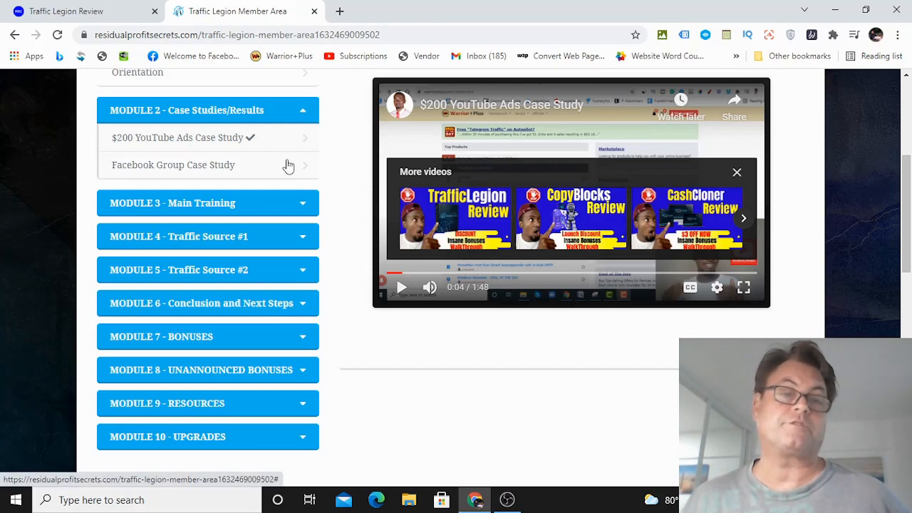
Expand Module 3 - Main Training to list its lessons.
click(208, 202)
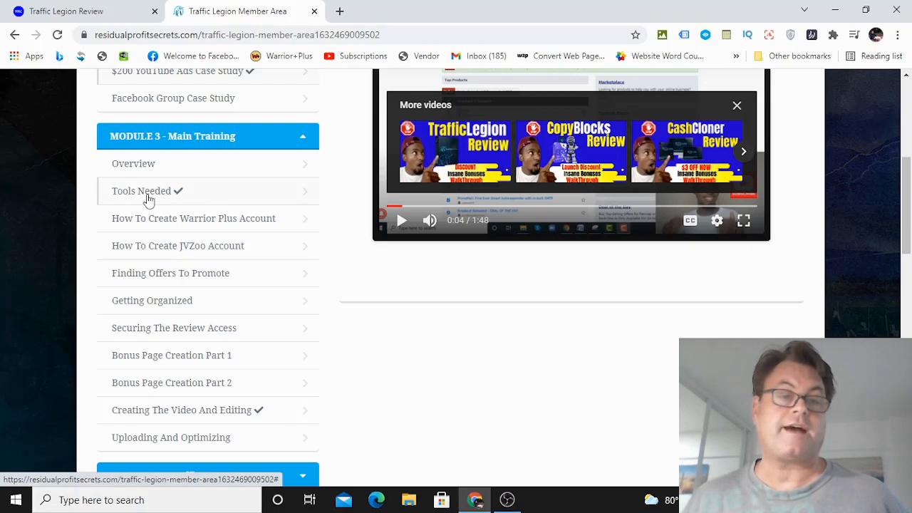
mouse_move(102, 228)
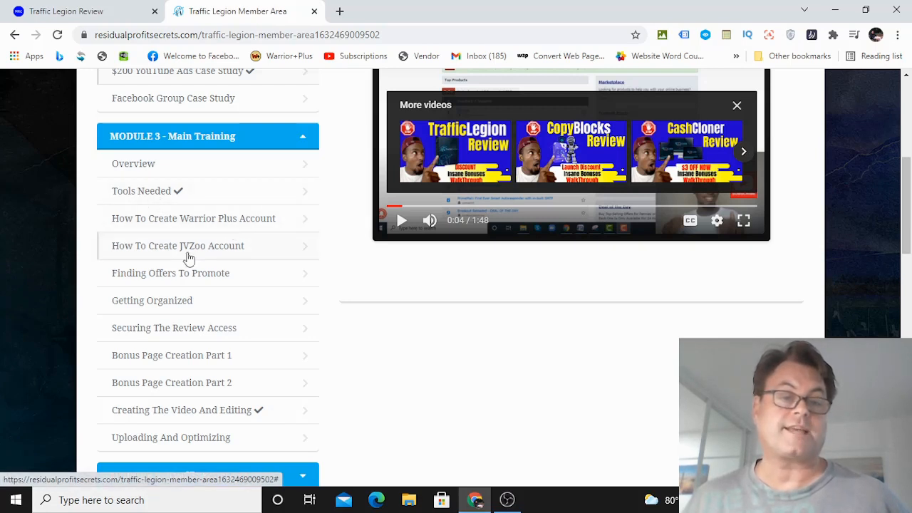
Scroll through Module 3's lesson list down to Modules 4 through 9.
scroll(down, 3)
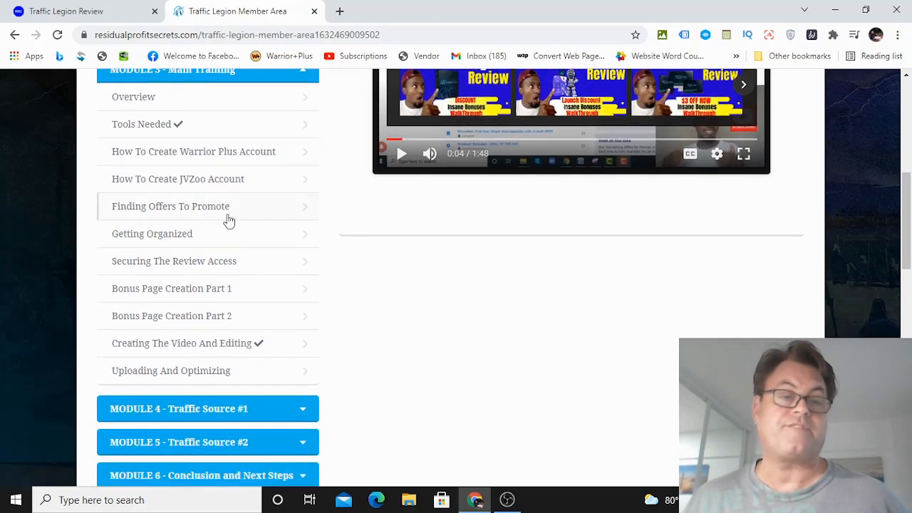
mouse_move(164, 240)
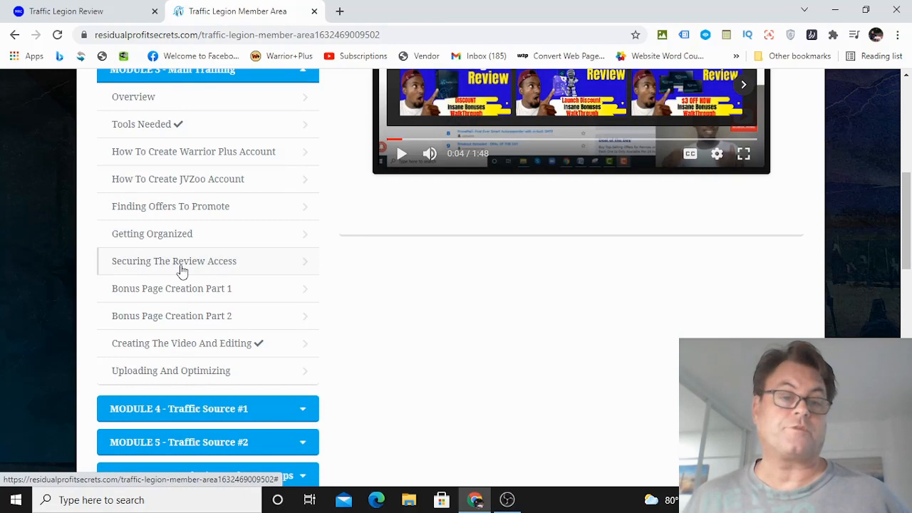
mouse_move(153, 288)
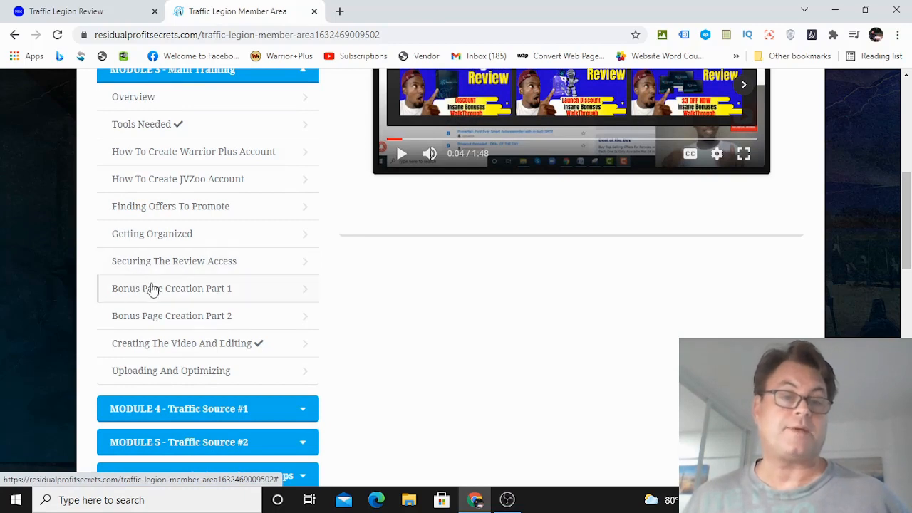
scroll(down, 3)
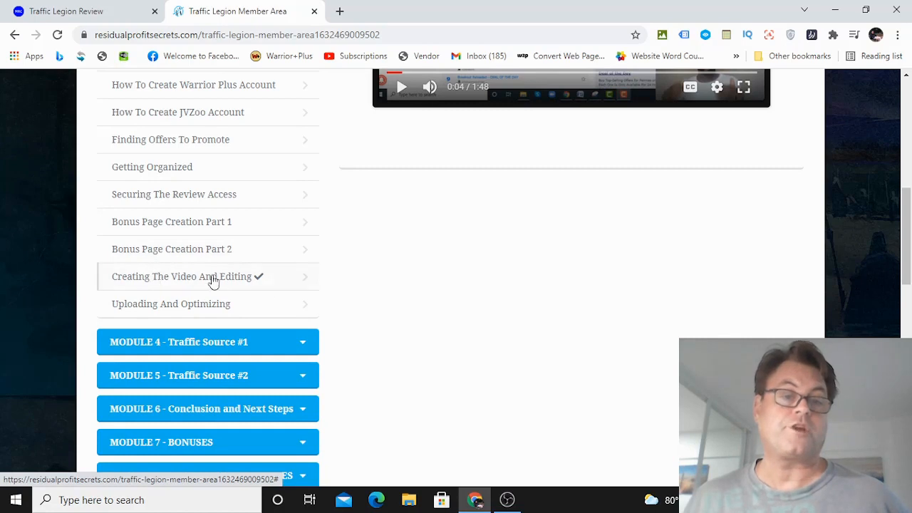
scroll(down, 3)
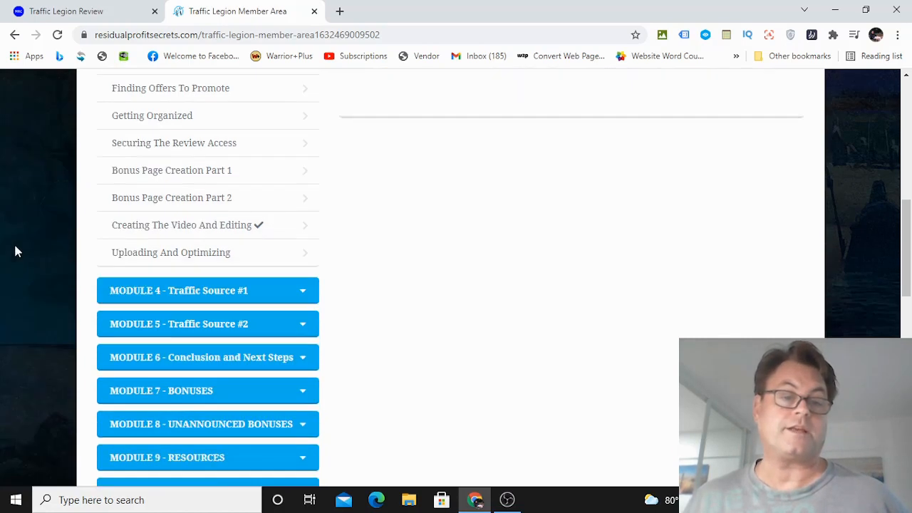
Expand Module 4 Traffic Source #1 and Module 5 Traffic Source #2 to show their lessons.
click(208, 291)
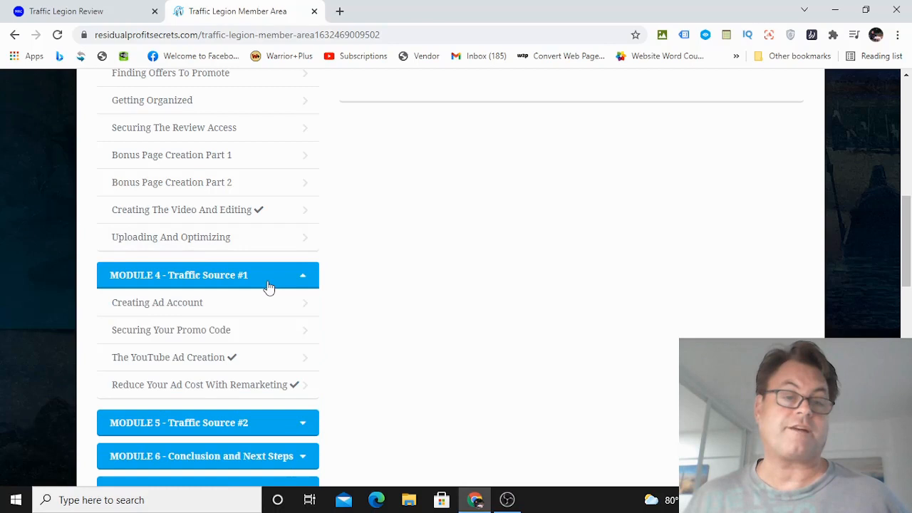
scroll(down, 3)
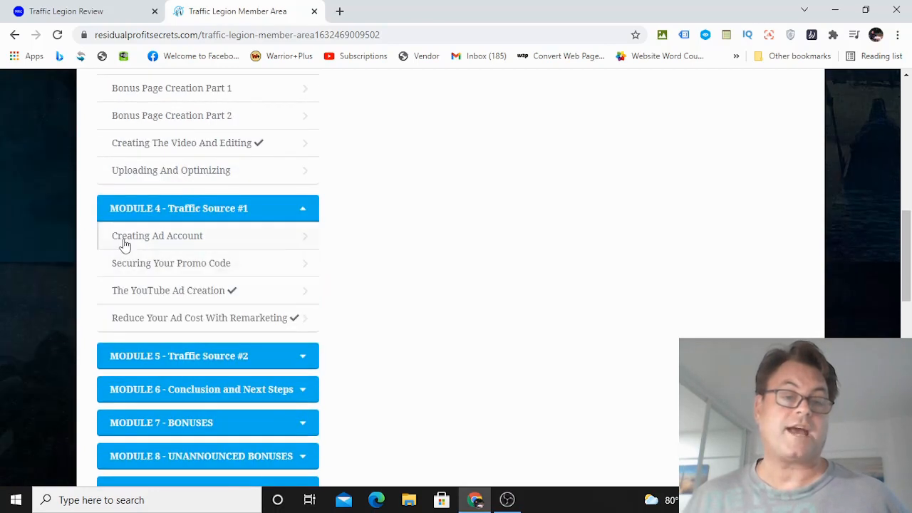
scroll(down, 3)
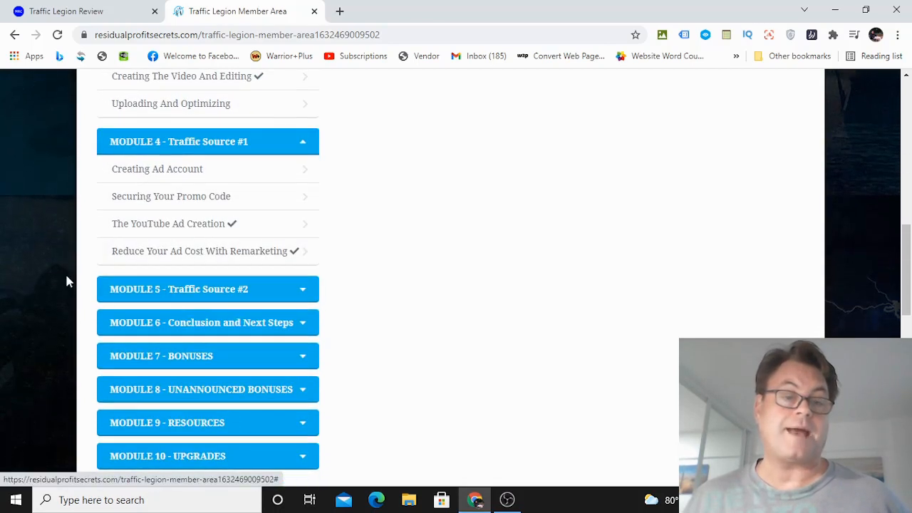
click(208, 288)
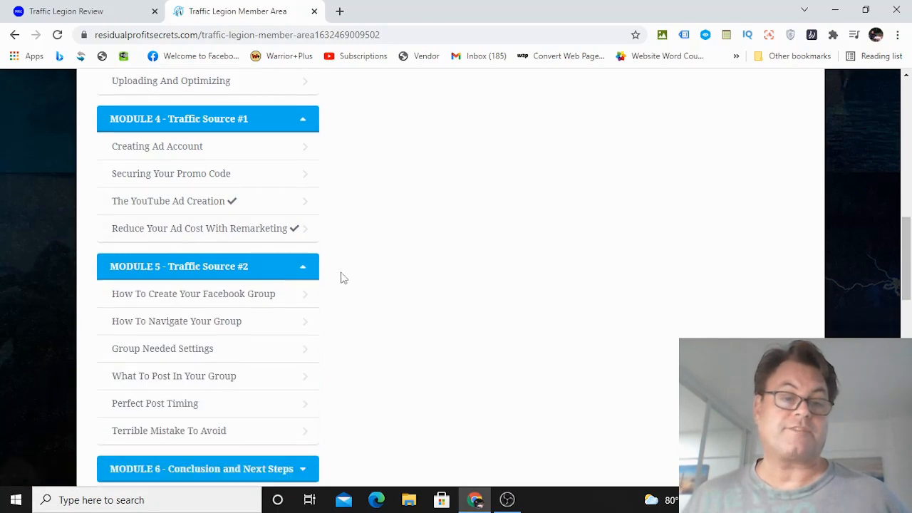
scroll(down, 3)
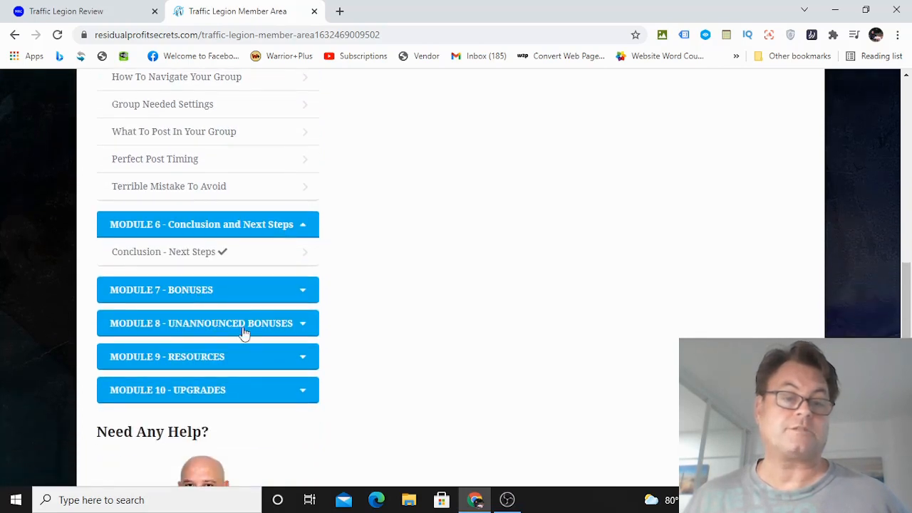
mouse_move(183, 392)
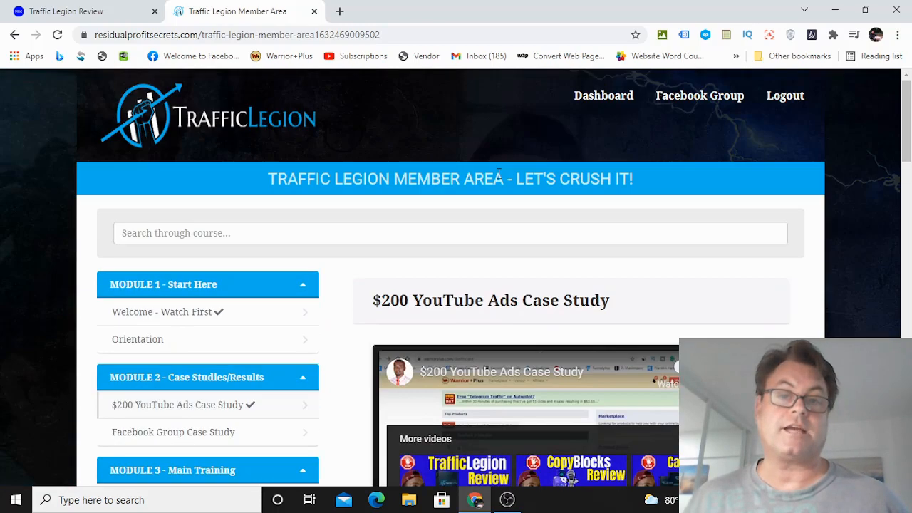
Scroll through the member area's Welcome - Watch First page, then return to the Traffic Legion review tab.
scroll(down, 3)
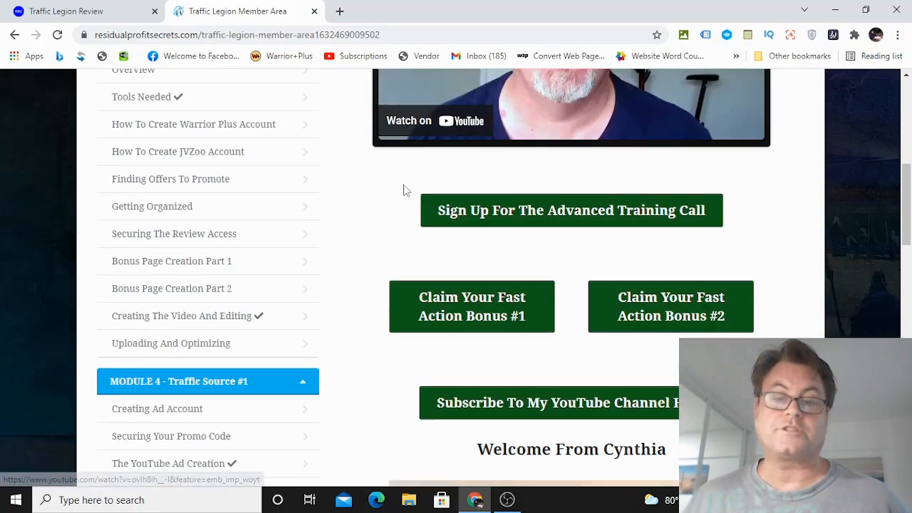
scroll(down, 3)
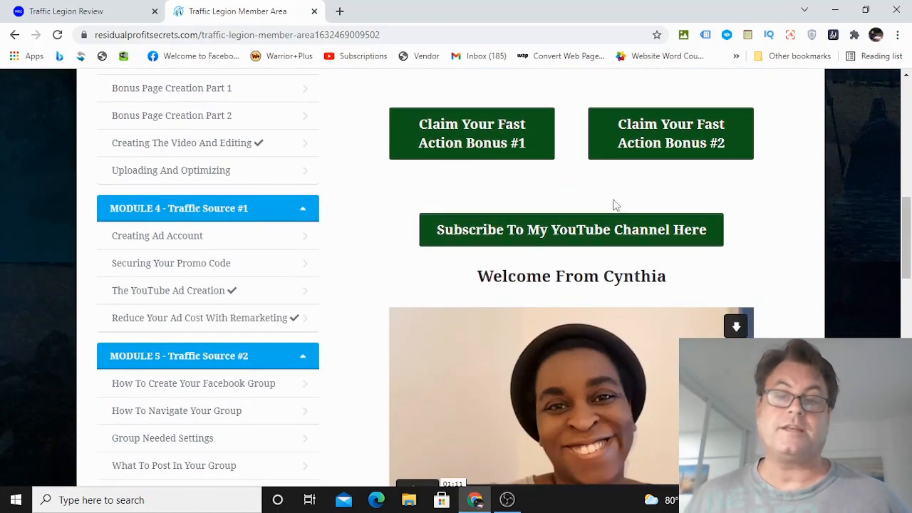
scroll(down, 3)
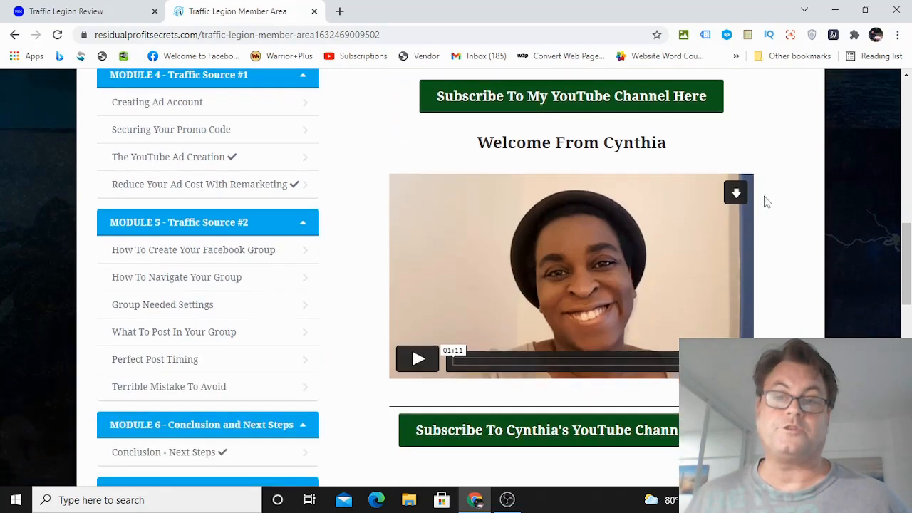
scroll(down, 3)
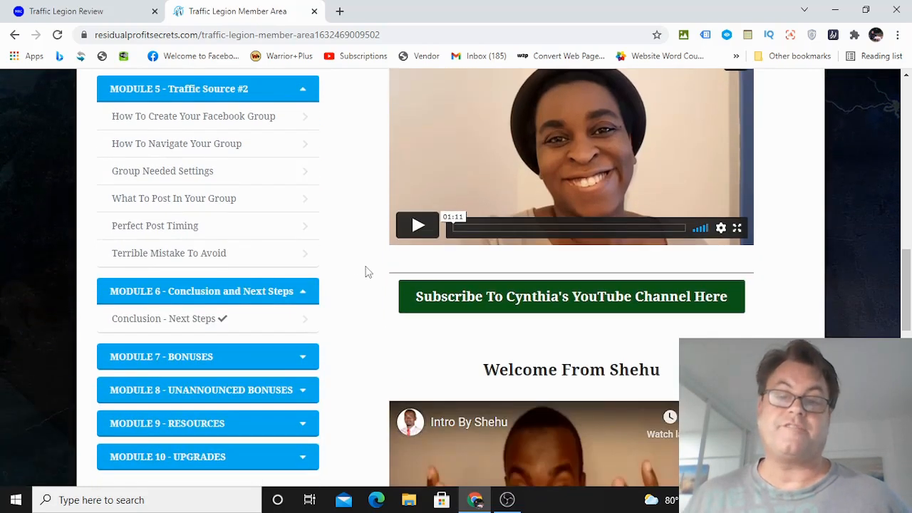
scroll(down, 3)
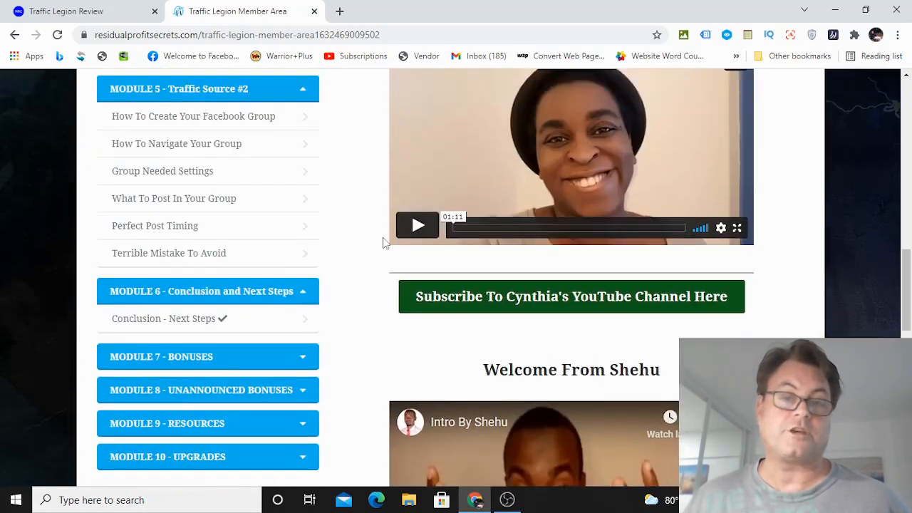
scroll(up, 3)
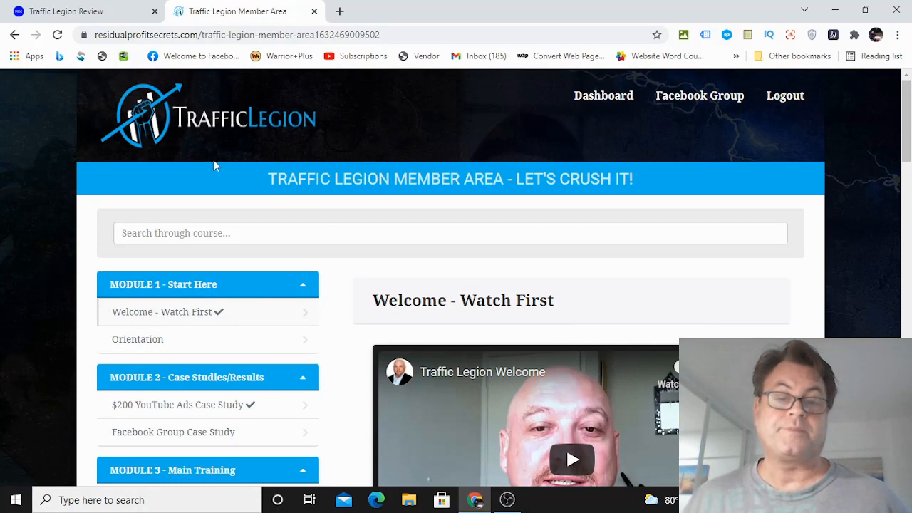
mouse_move(88, 179)
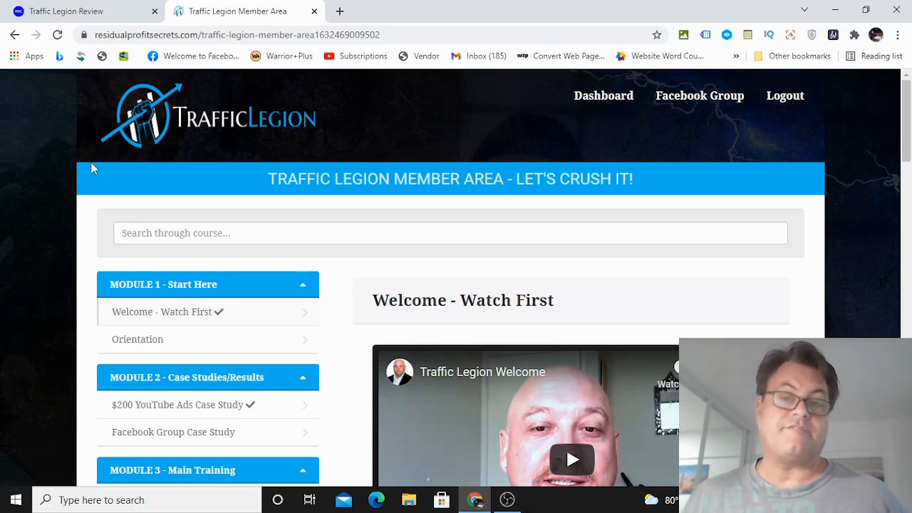
mouse_move(588, 60)
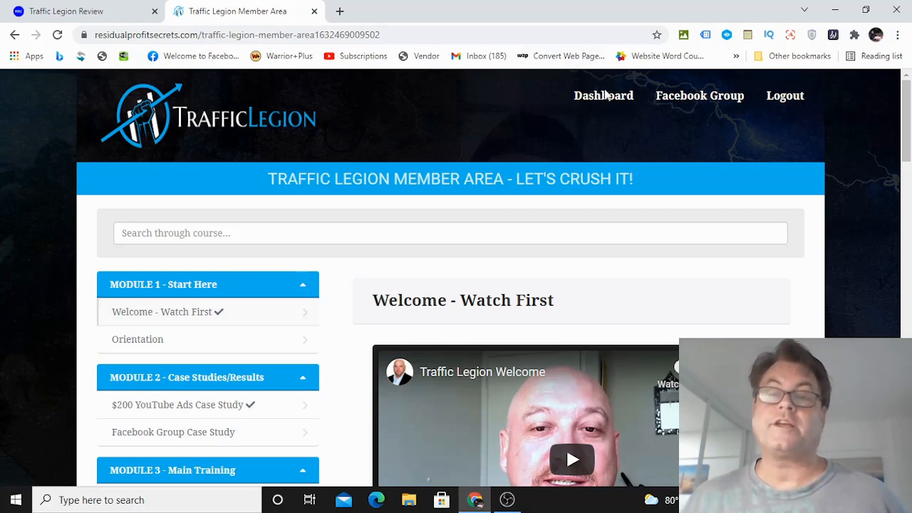
mouse_move(700, 95)
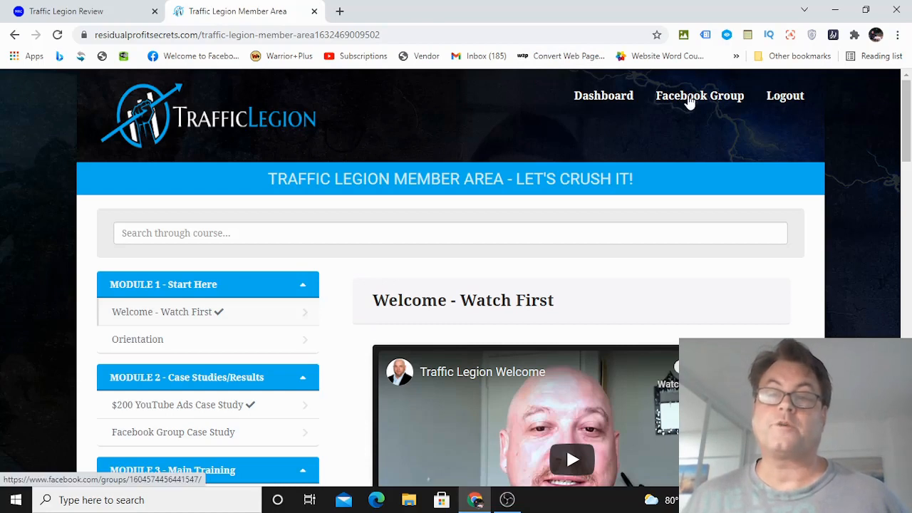
mouse_move(690, 120)
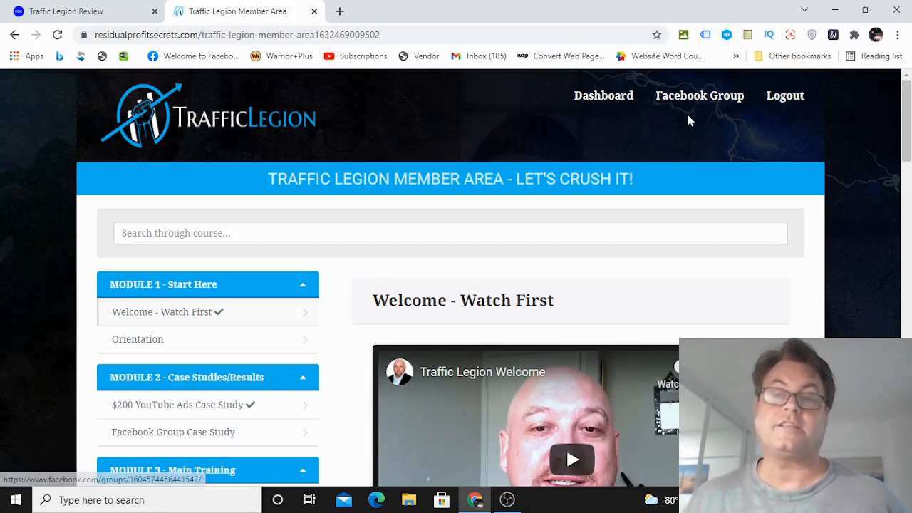
mouse_move(510, 118)
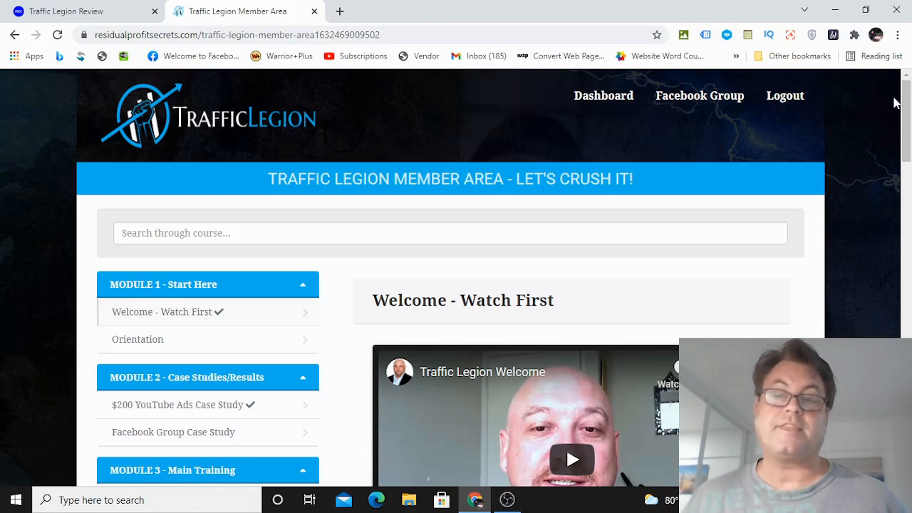
scroll(down, 3)
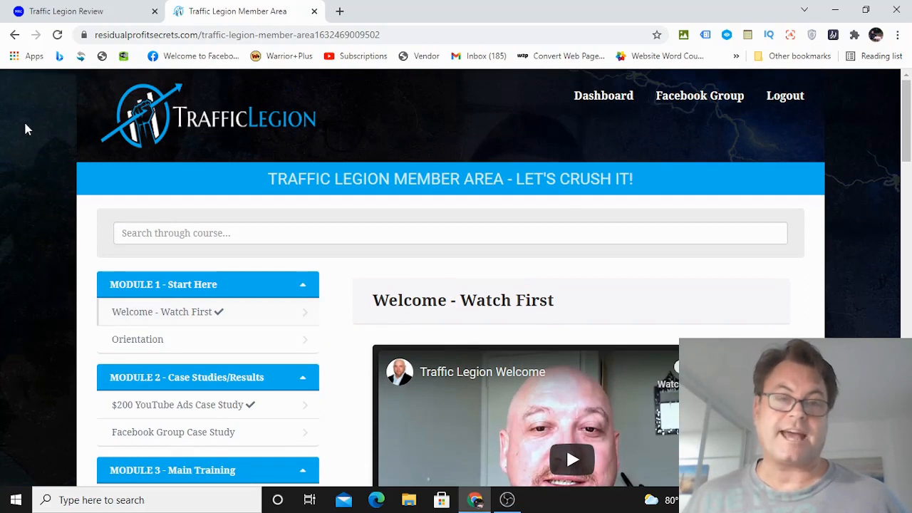
click(72, 11)
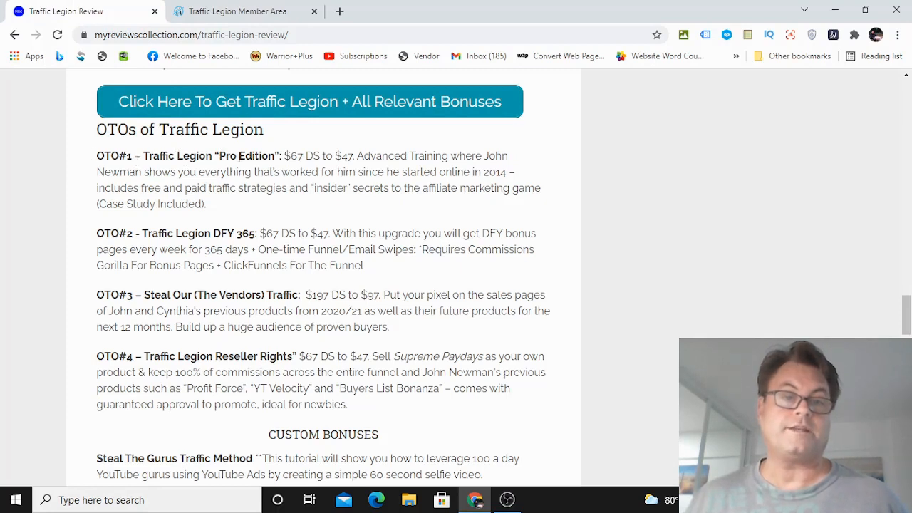
mouse_move(413, 156)
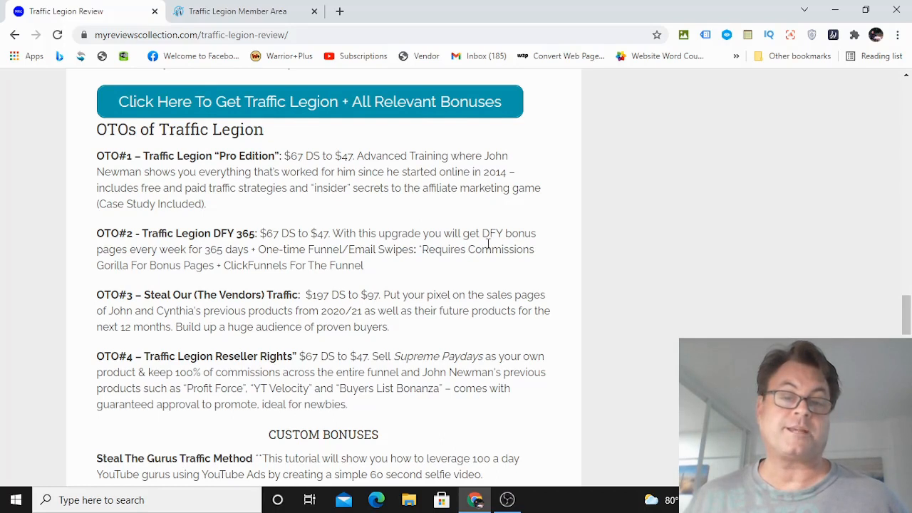
mouse_move(78, 262)
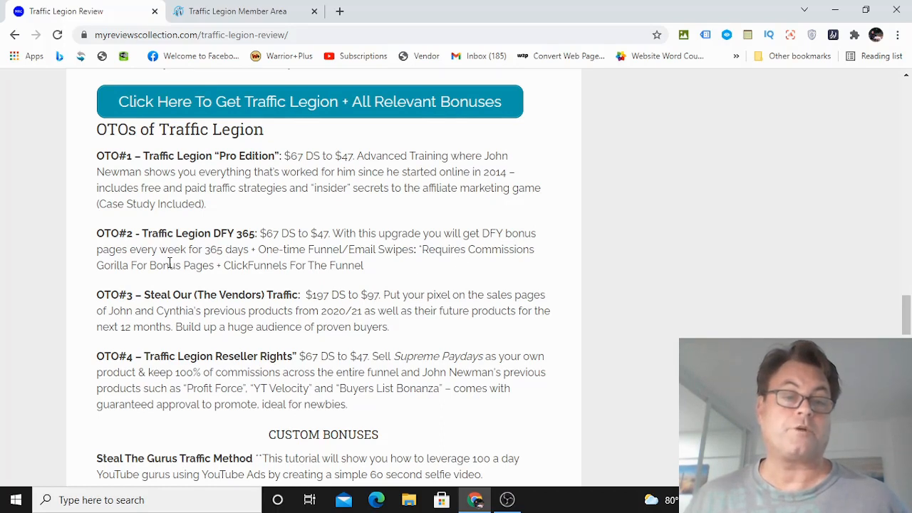
Scroll past the four OTO upgrades into Custom Bonuses with Facebook Groups and YT commenting strategies.
scroll(down, 3)
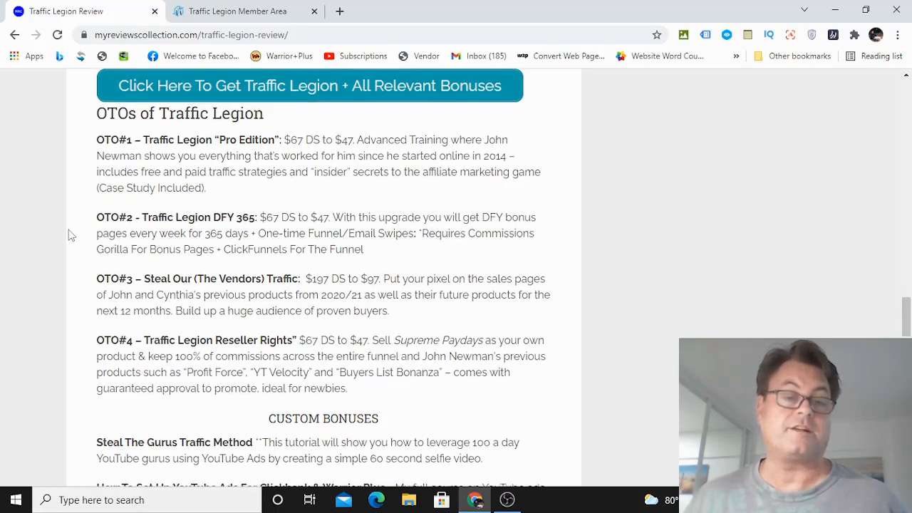
scroll(down, 3)
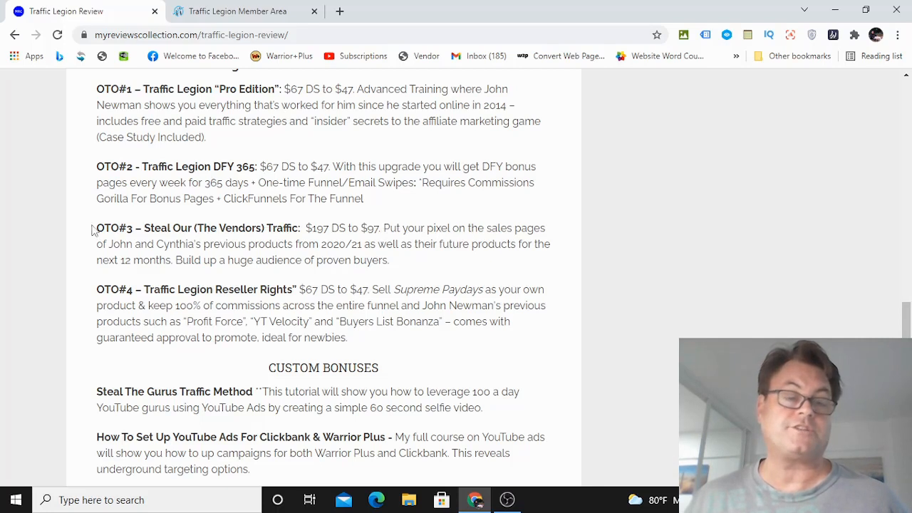
mouse_move(285, 231)
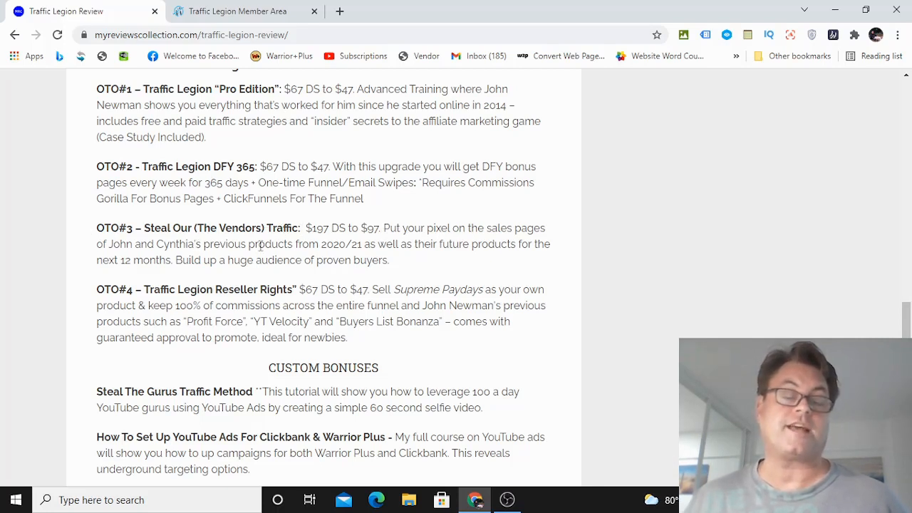
mouse_move(502, 284)
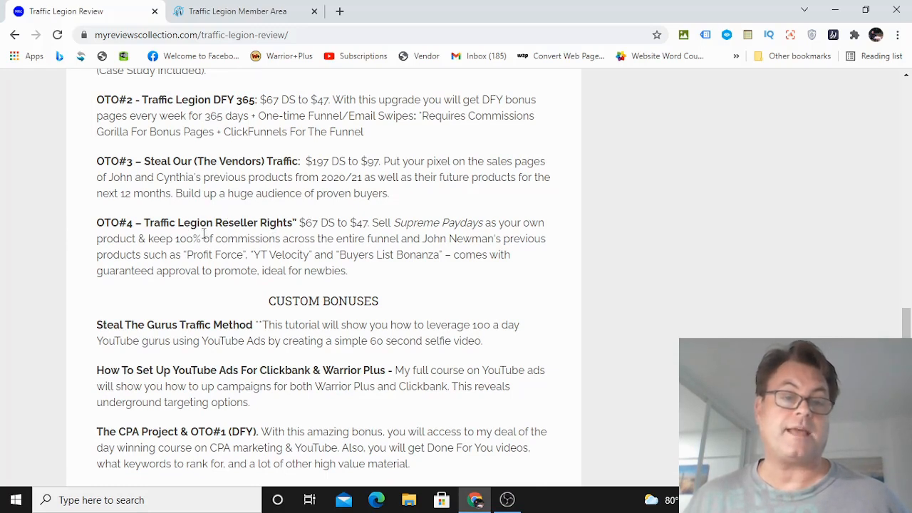
scroll(down, 3)
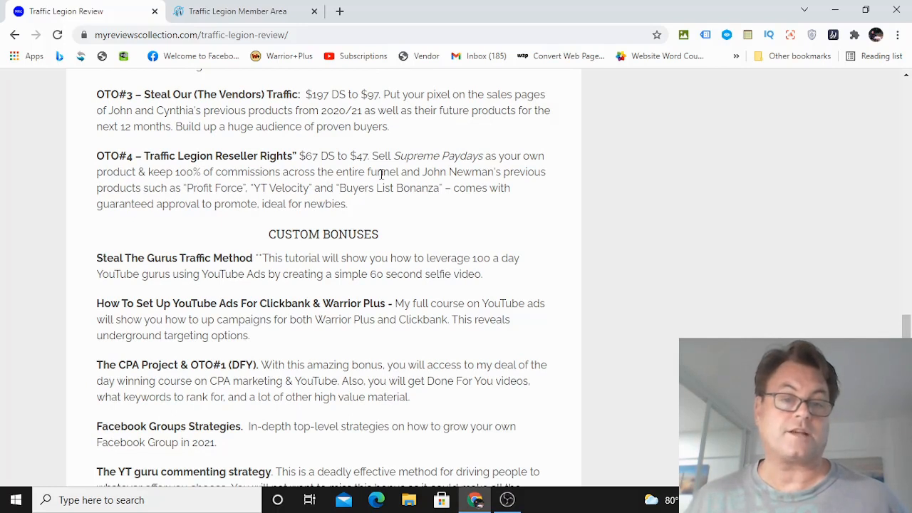
scroll(down, 3)
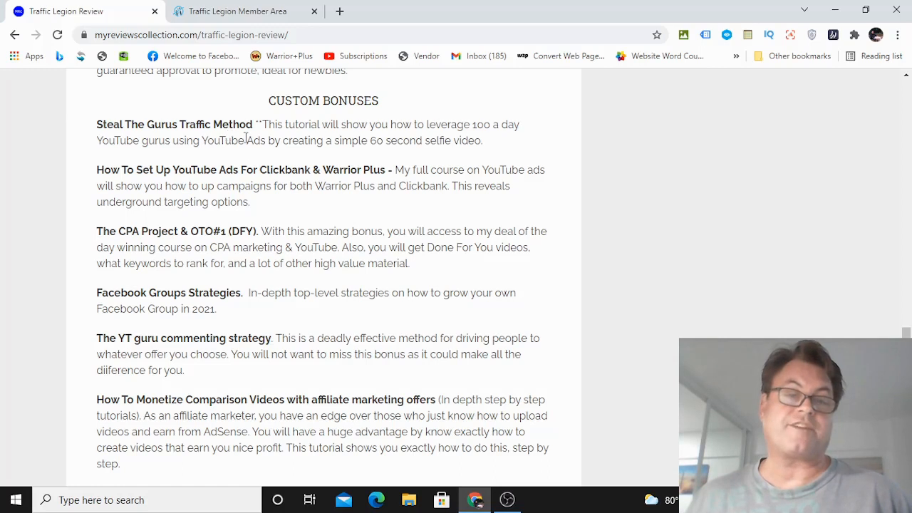
mouse_move(533, 207)
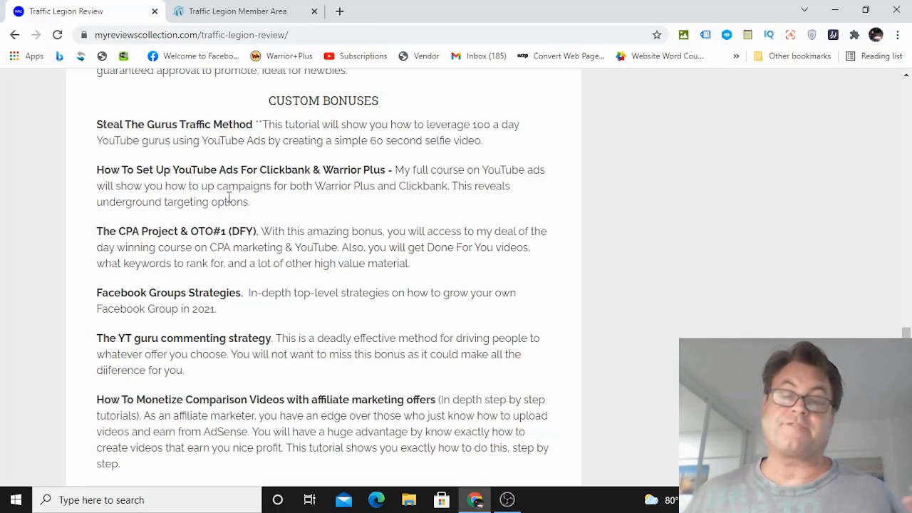
mouse_move(259, 137)
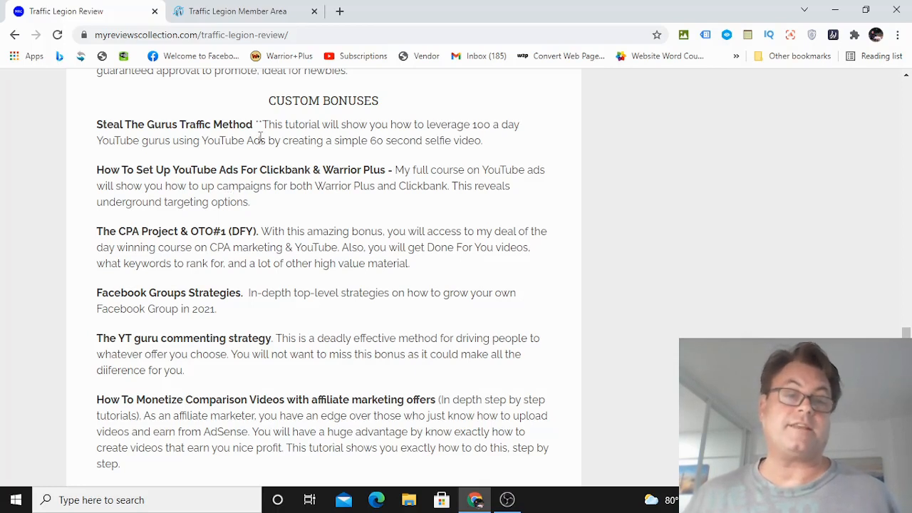
mouse_move(362, 155)
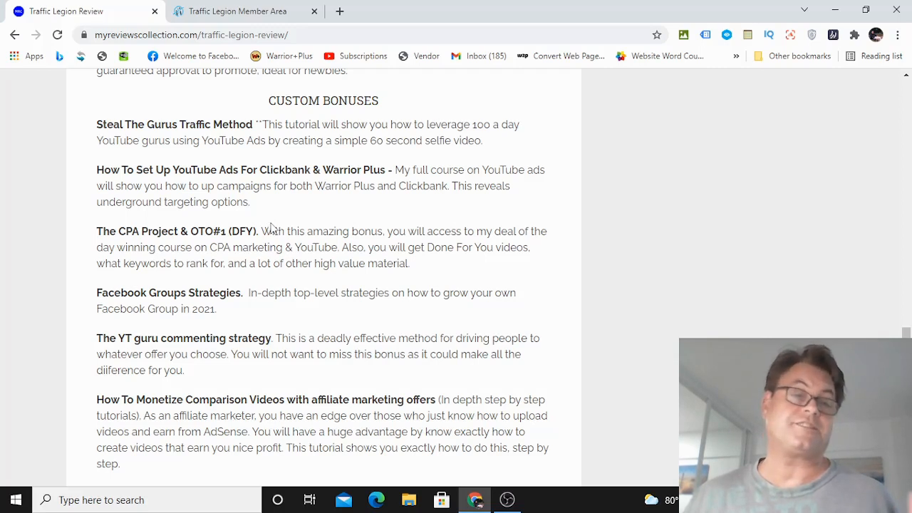
mouse_move(171, 131)
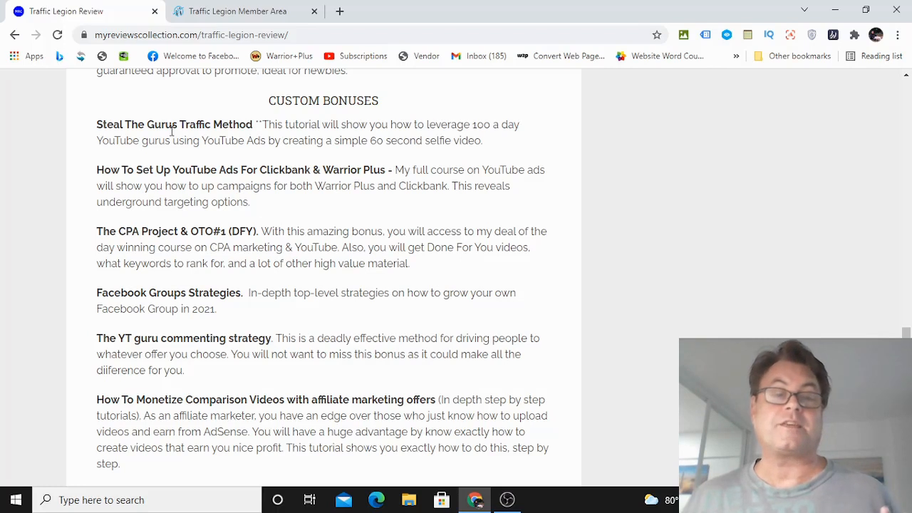
mouse_move(97, 142)
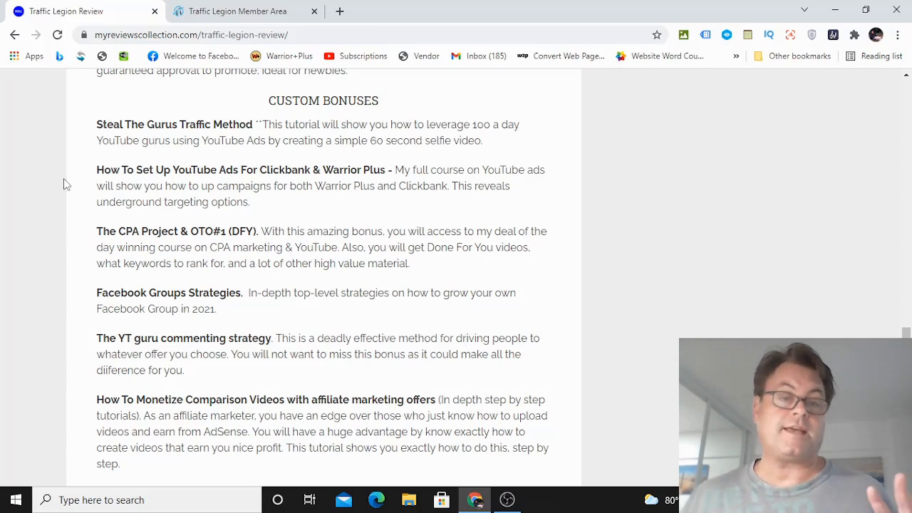
scroll(down, 3)
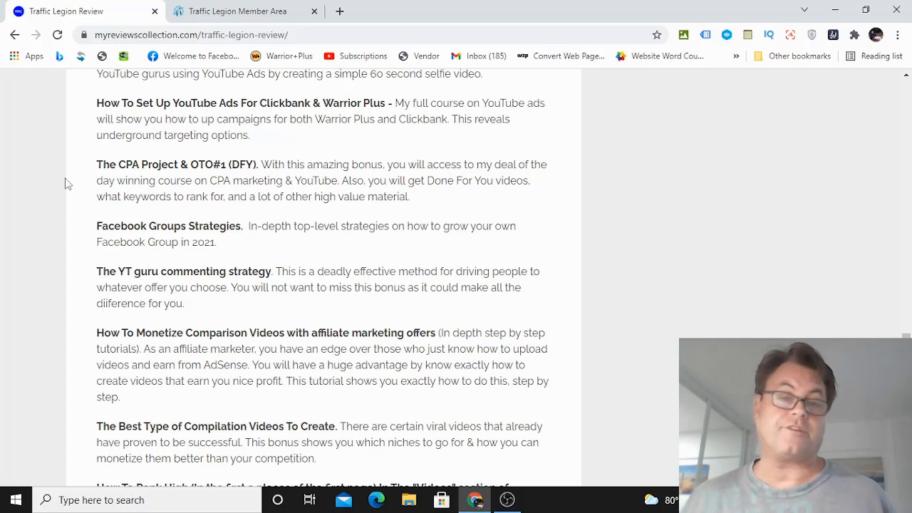
mouse_move(174, 179)
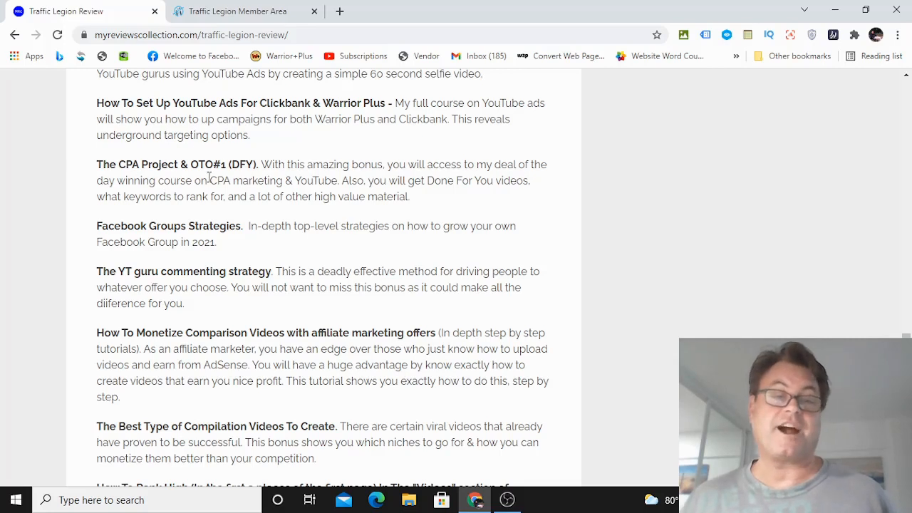
scroll(down, 3)
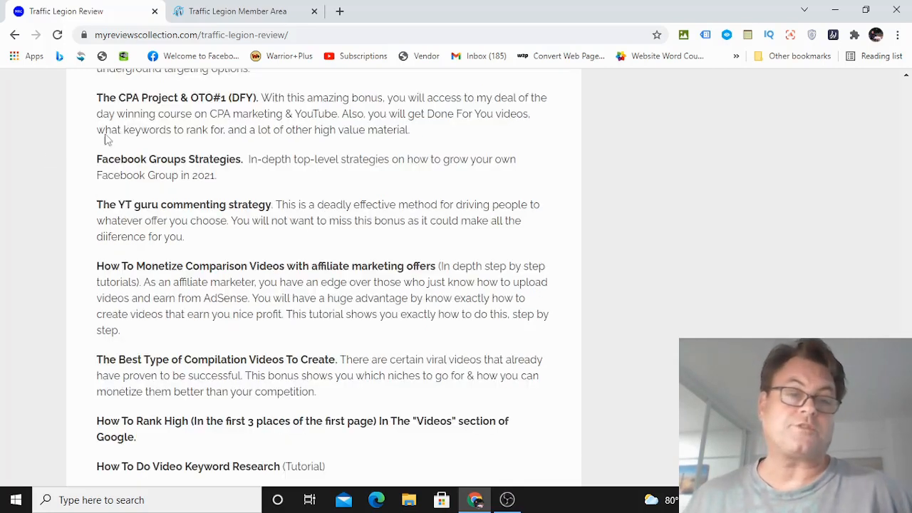
mouse_move(285, 171)
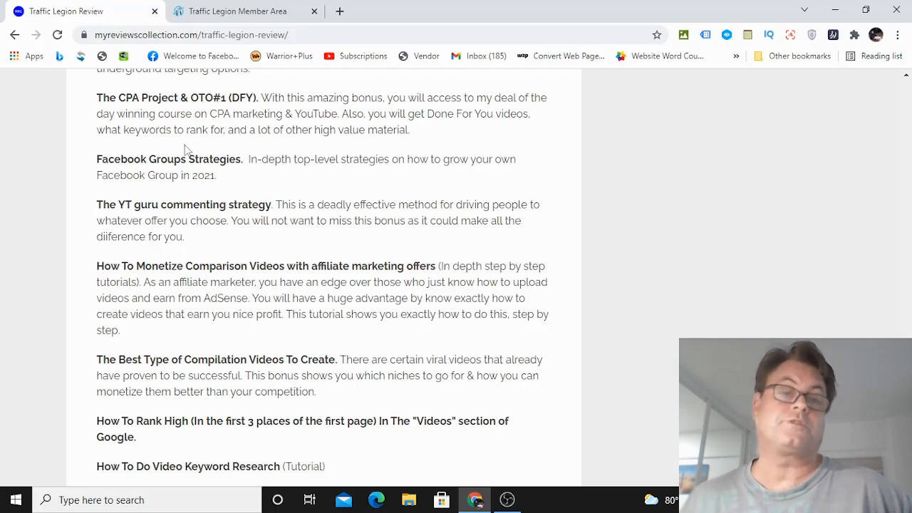
scroll(down, 3)
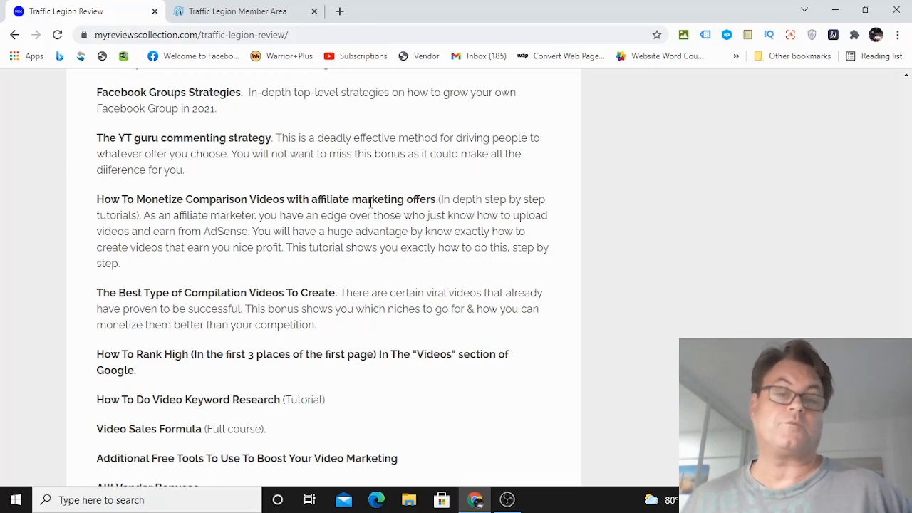
scroll(down, 3)
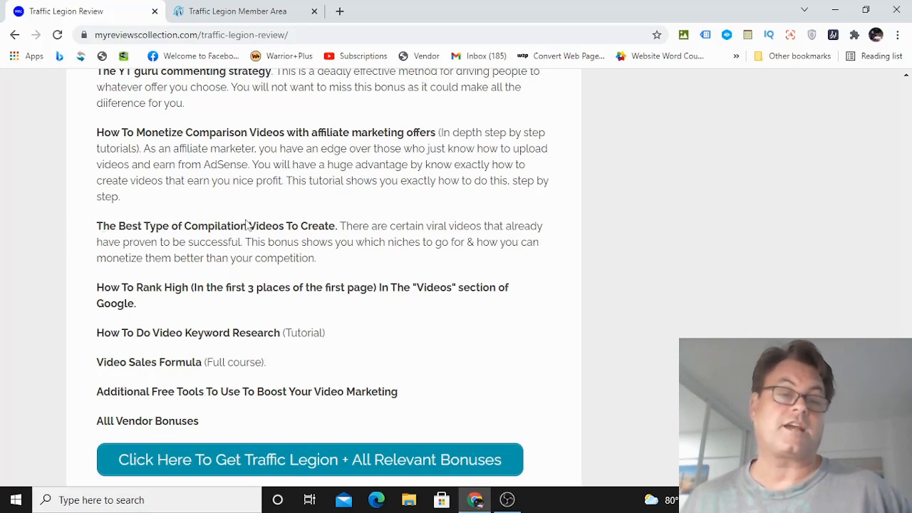
mouse_move(339, 258)
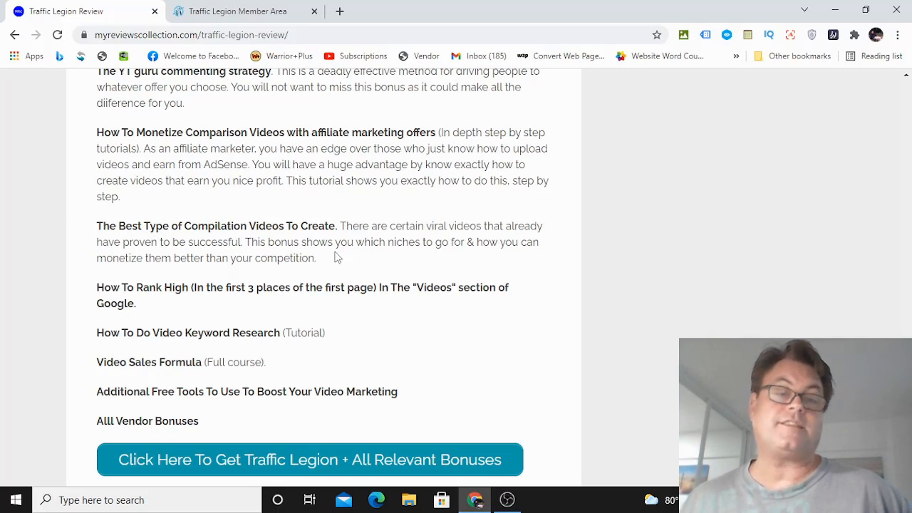
scroll(down, 3)
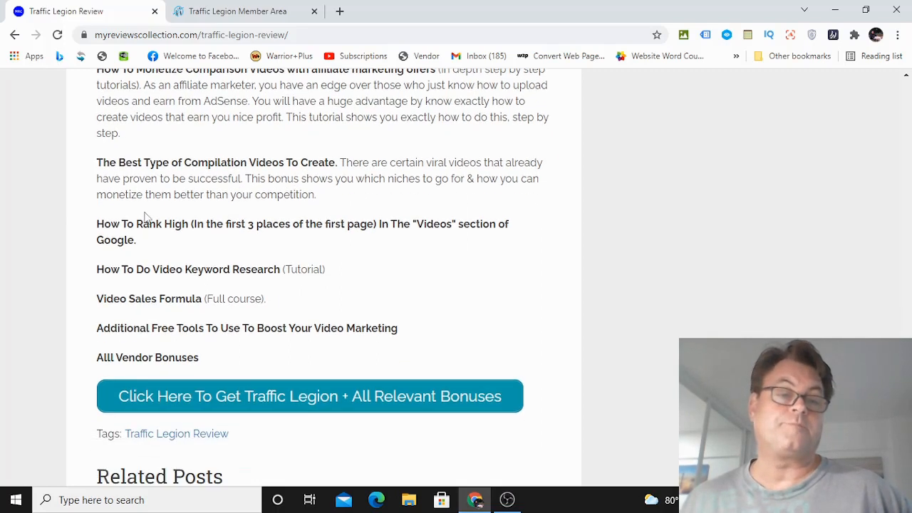
scroll(down, 3)
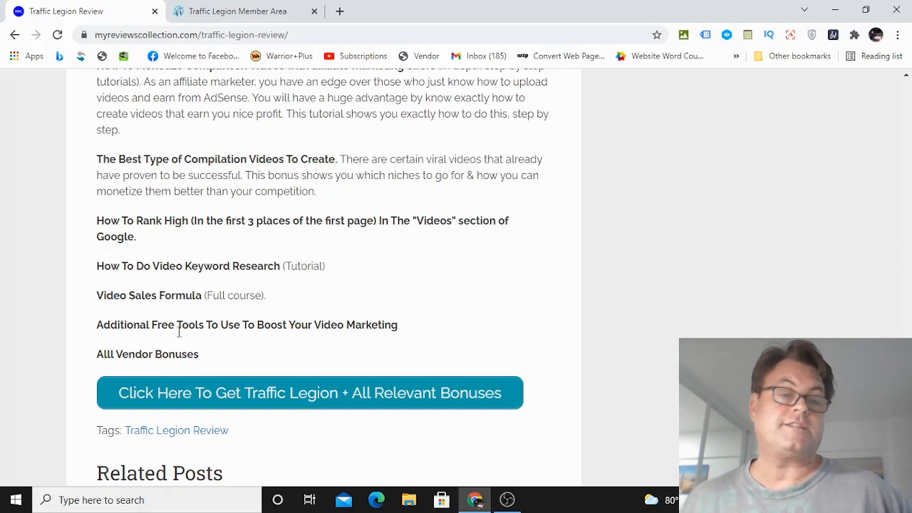
mouse_move(380, 328)
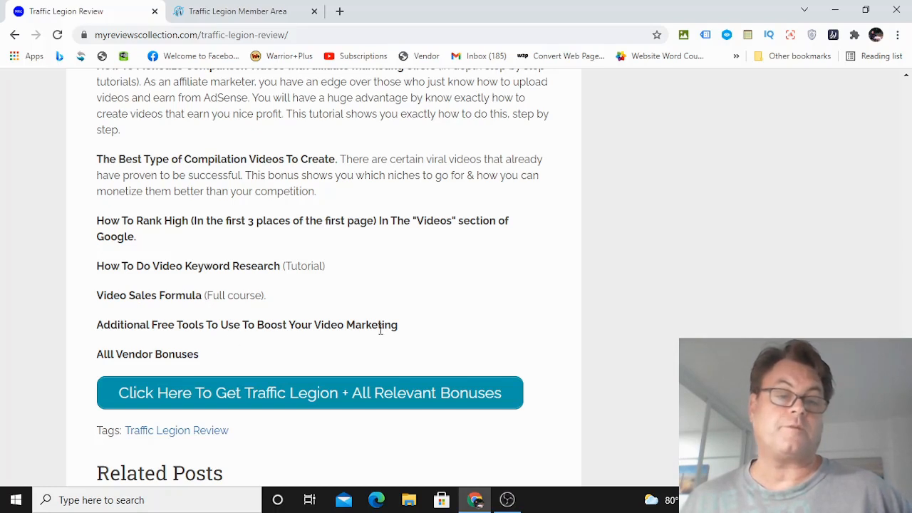